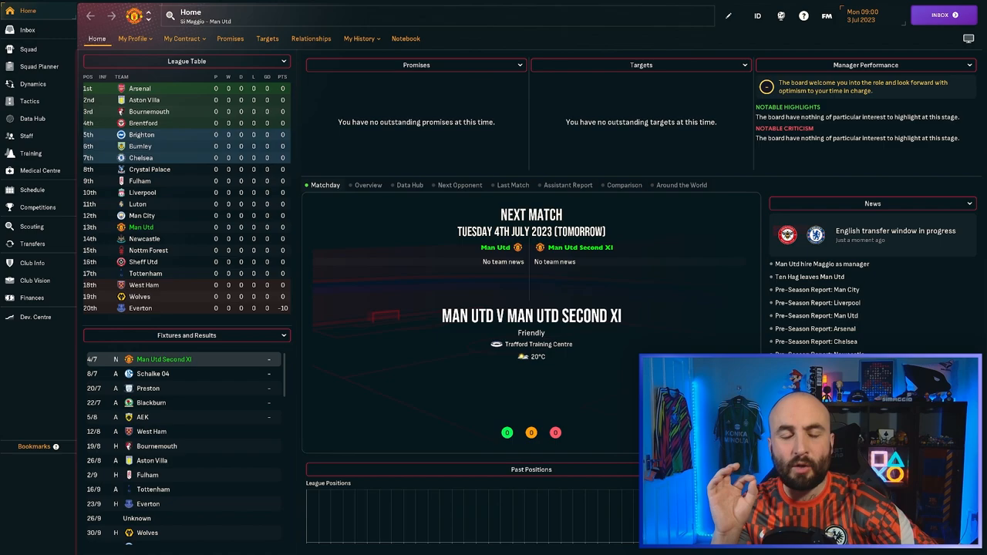
Show Man Utd's left inverted wing-back depth chart in the Squad Planner.
left_click(39, 66)
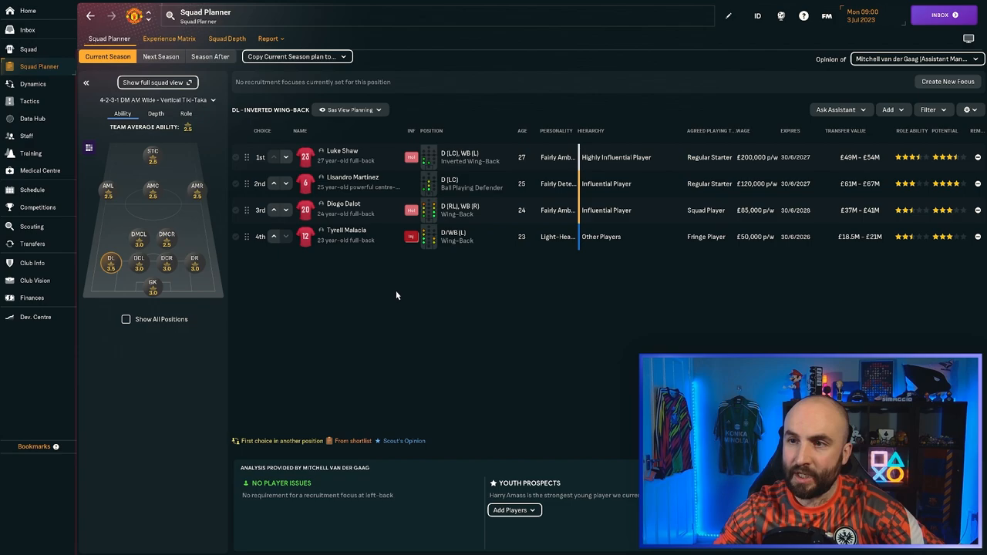
Check the first-choice left-back's contract, then right-back, centre-back, midfield and winger depth.
left_click(342, 158)
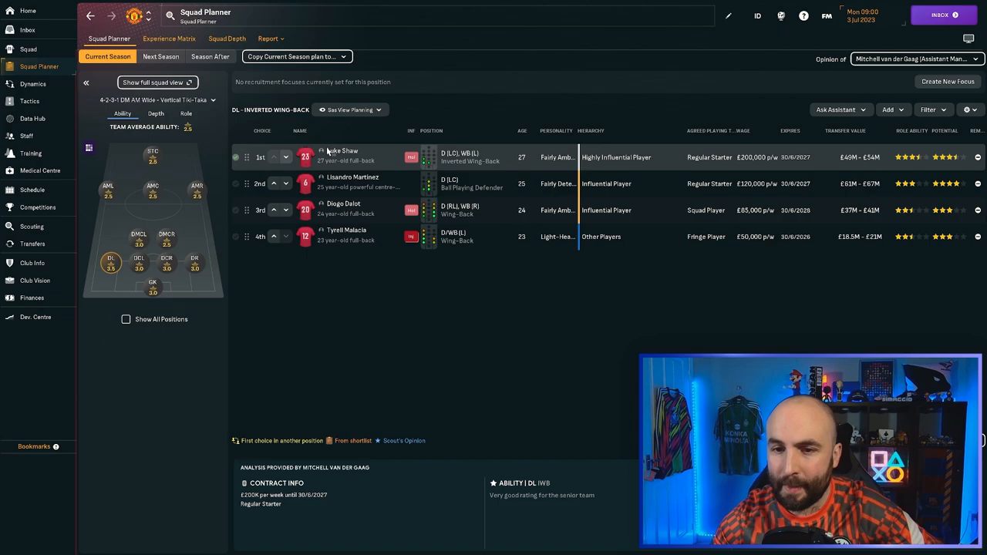
left_click(194, 262)
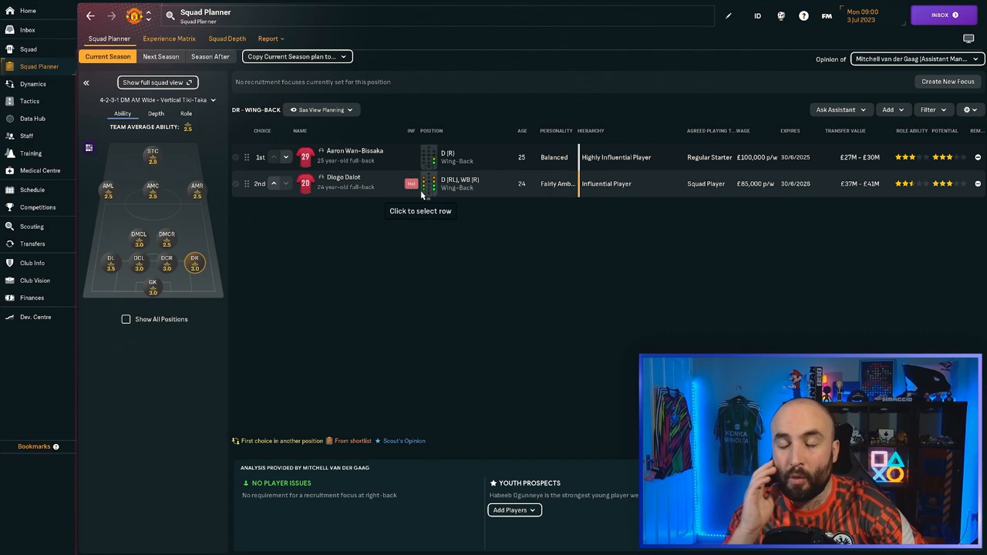
left_click(139, 262)
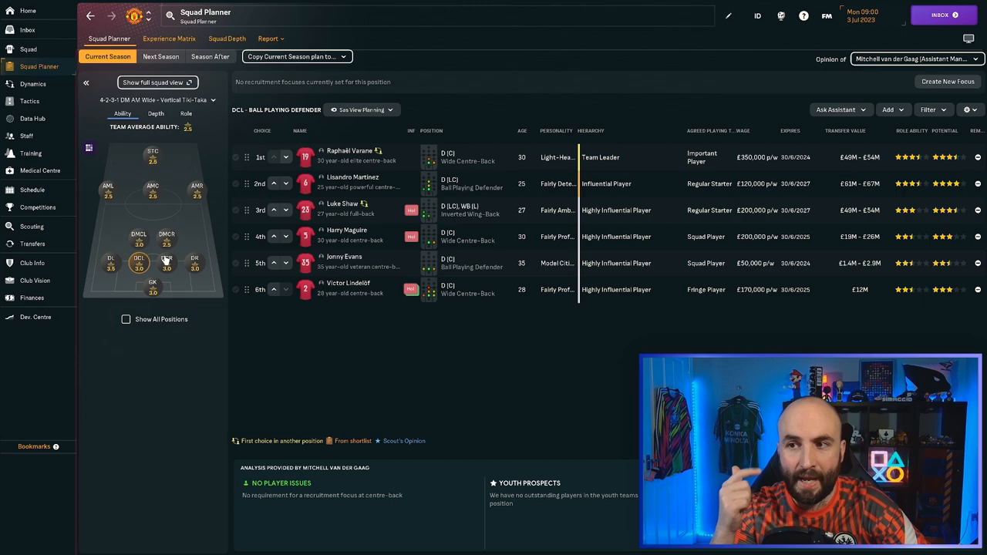
left_click(138, 235)
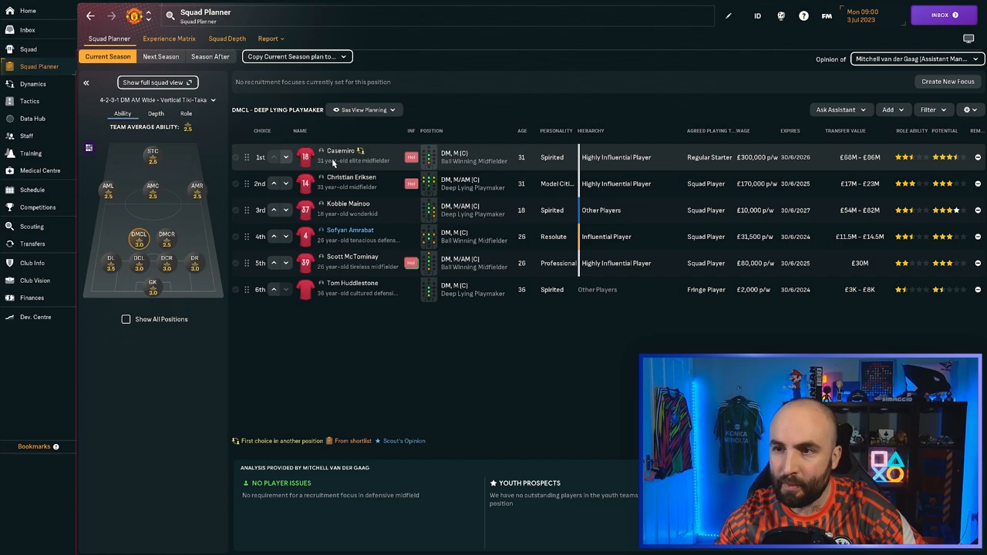
left_click(152, 191)
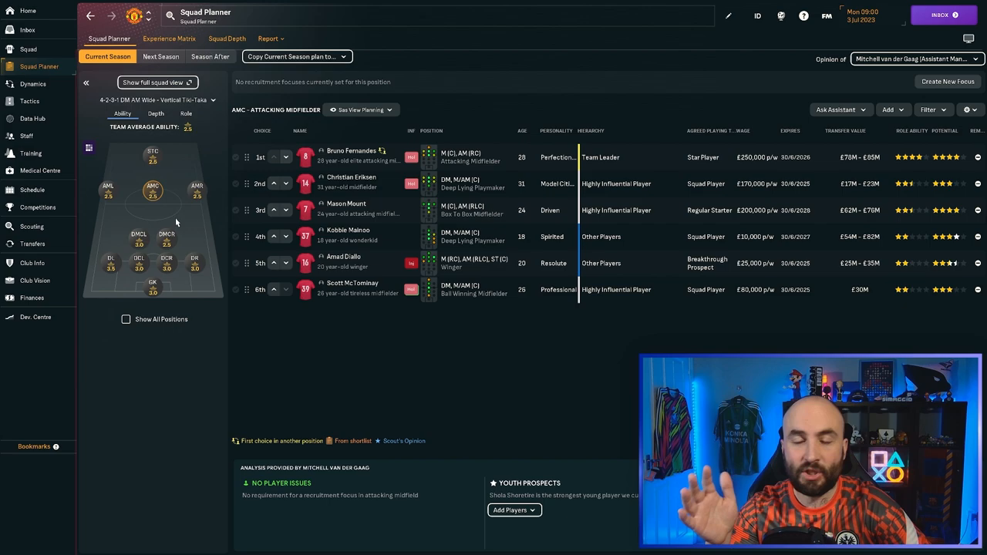
left_click(197, 191)
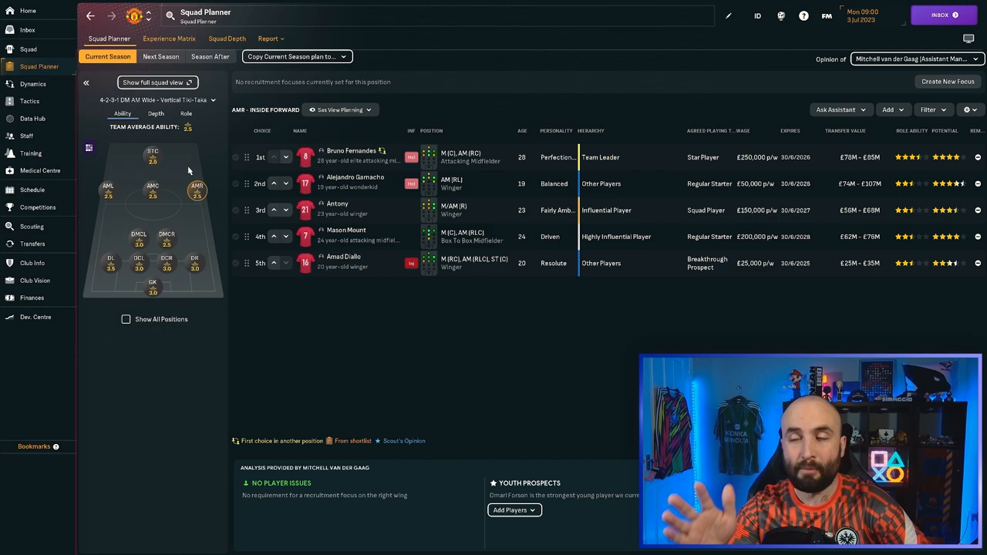
left_click(107, 187)
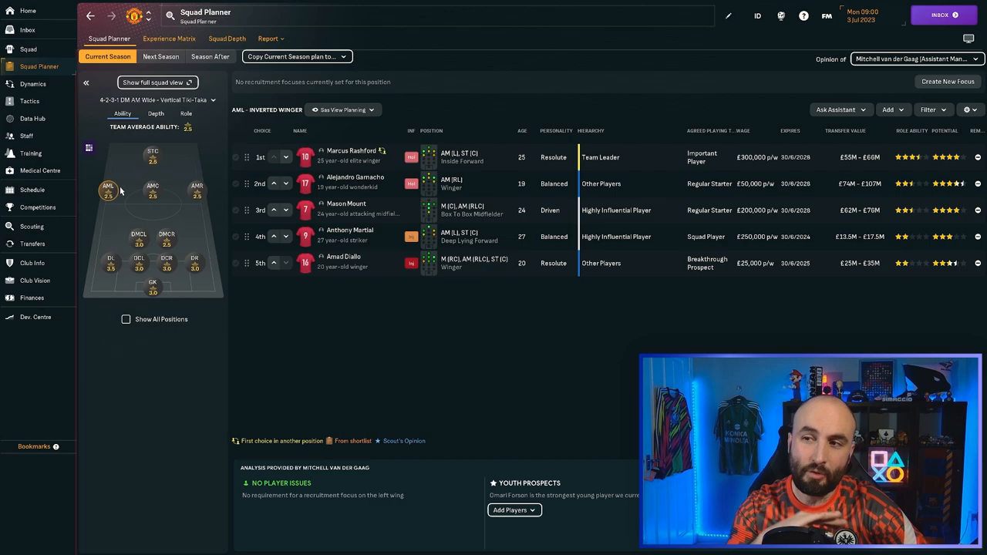
Revisit the centre-back, right-back and left winger options, finishing on the strikers.
left_click(152, 154)
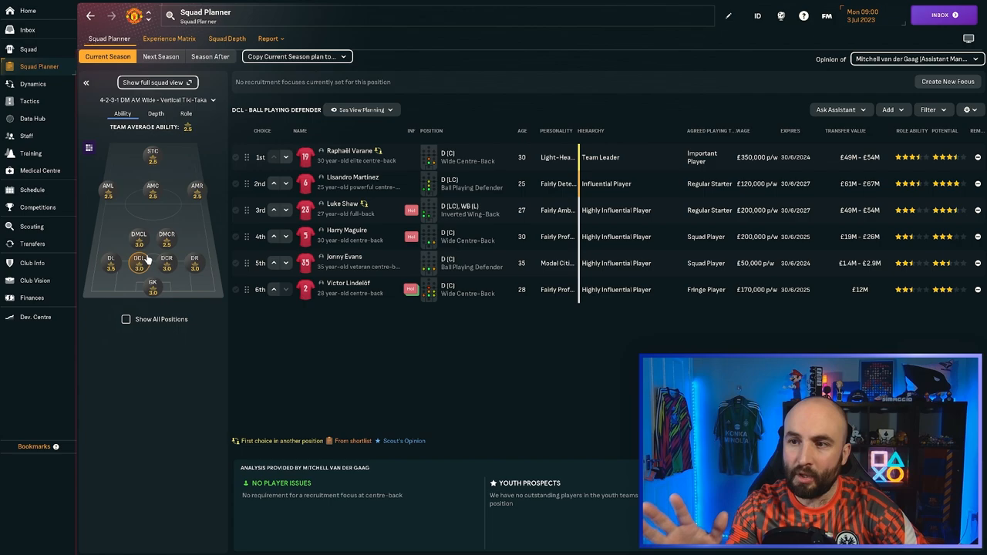
left_click(194, 262)
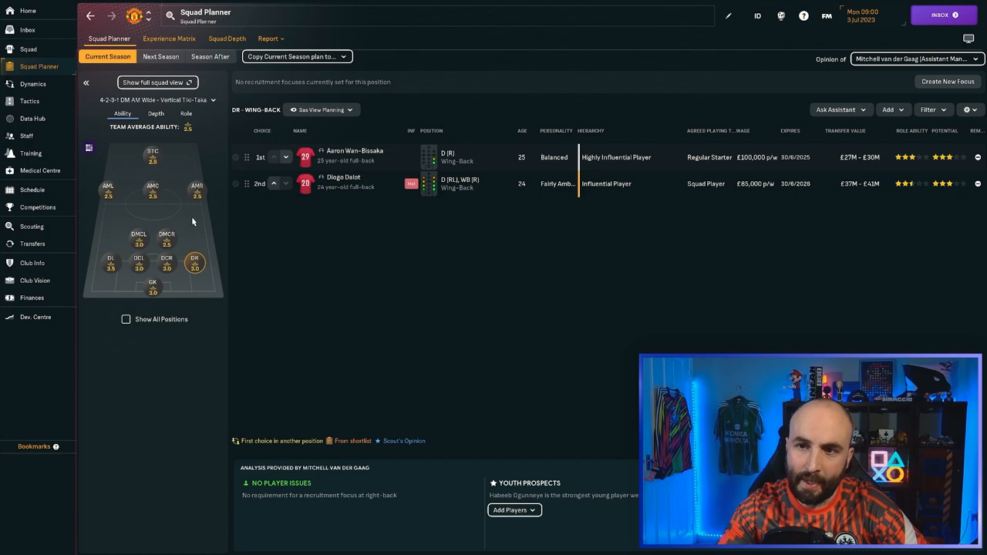
left_click(108, 185)
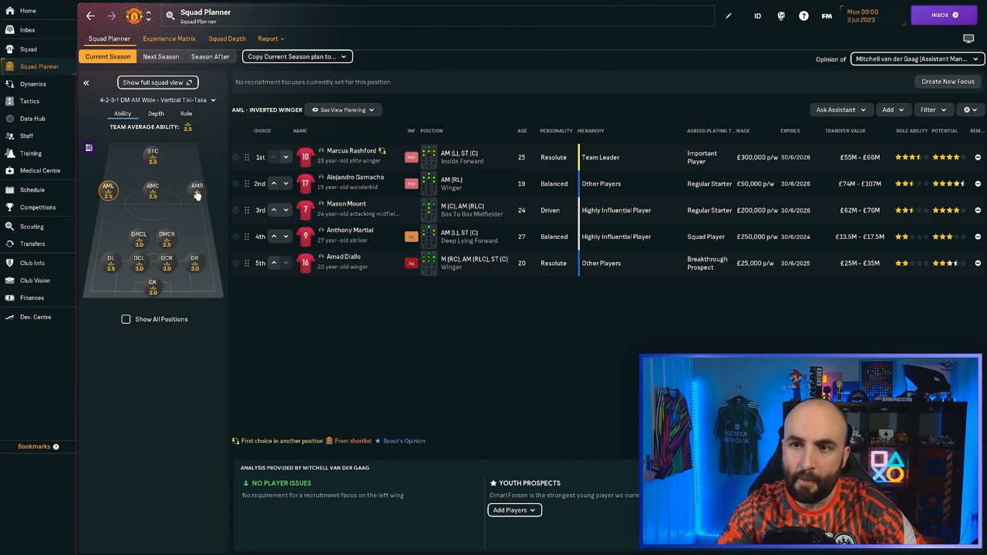
left_click(153, 154)
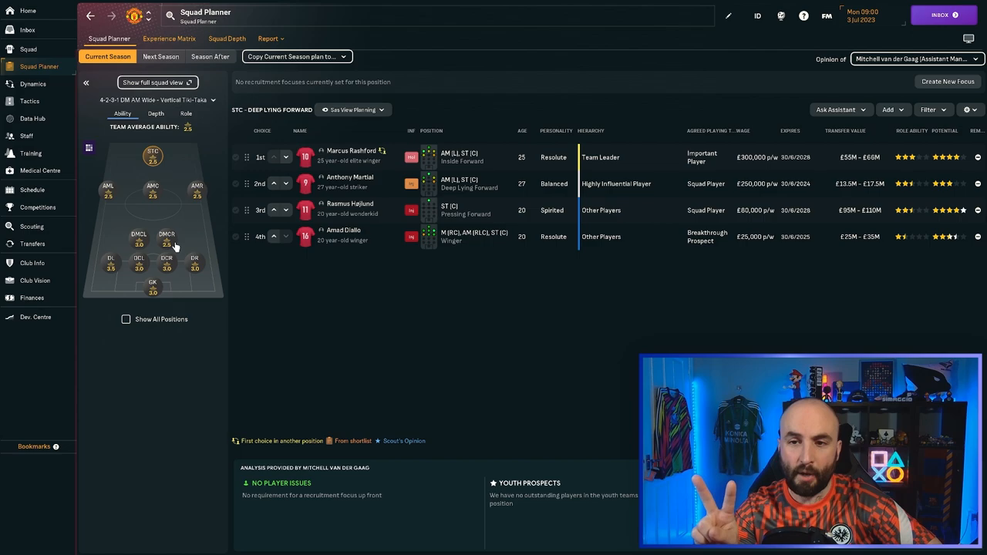
left_click(32, 226)
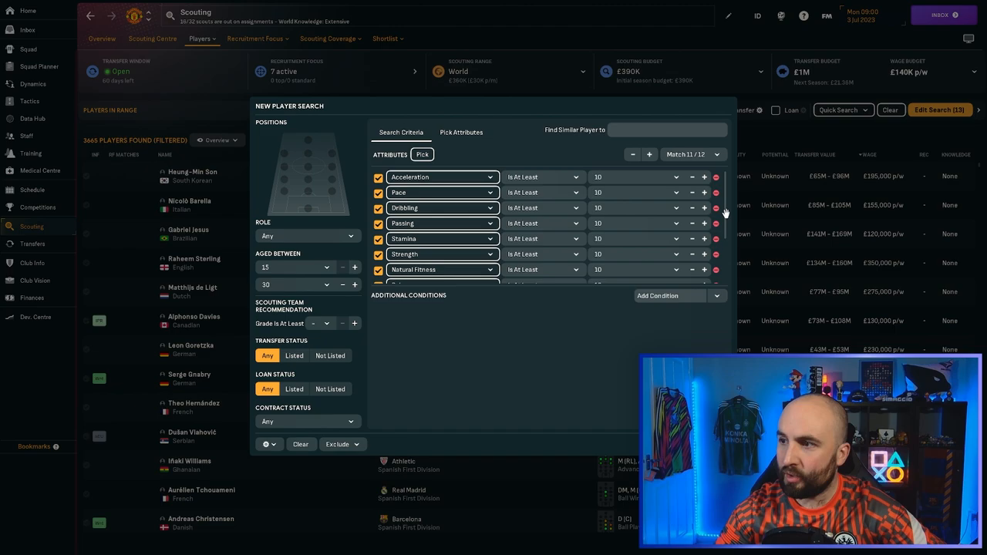
Show the 3,665 search results in fmdatalab_player_search_view, then the empty shortlist.
scroll("down", 3)
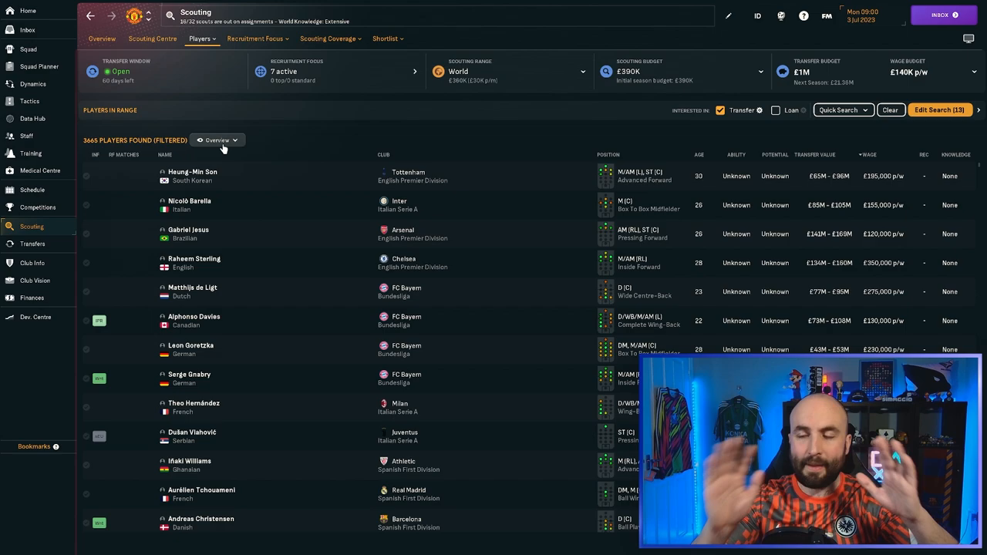
left_click(218, 140)
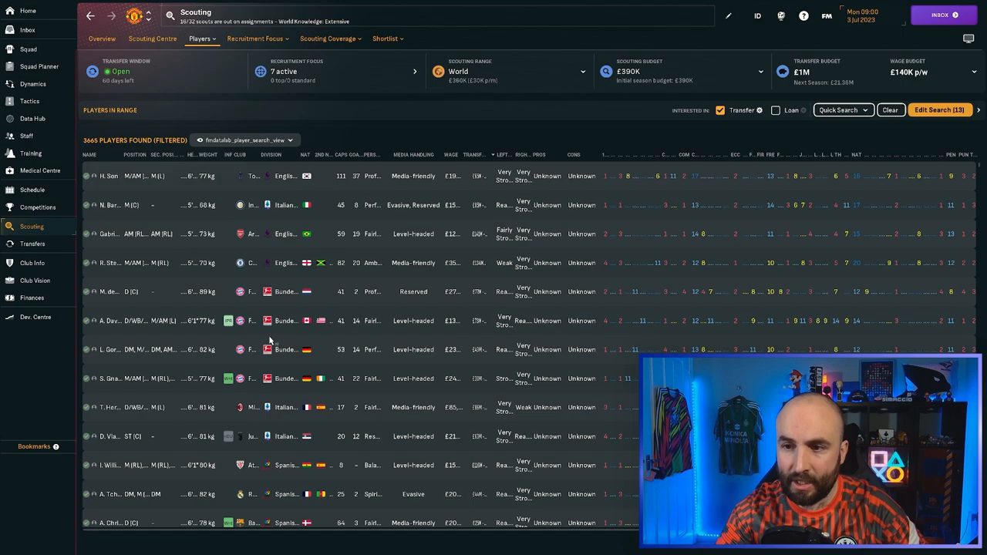
left_click(385, 39)
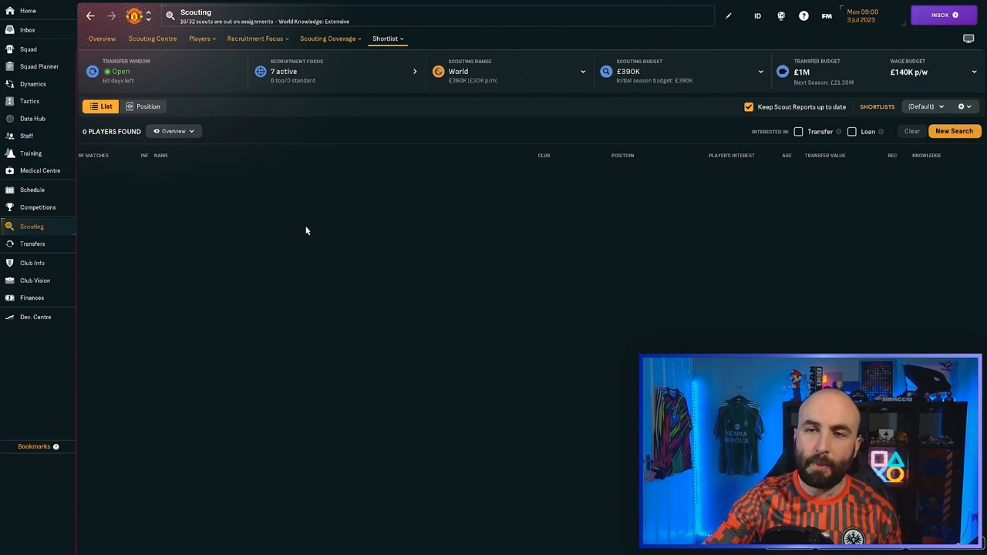
Import fmdatalab_squad_view on the squad screen and export it as web page 'man U'.
left_click(28, 49)
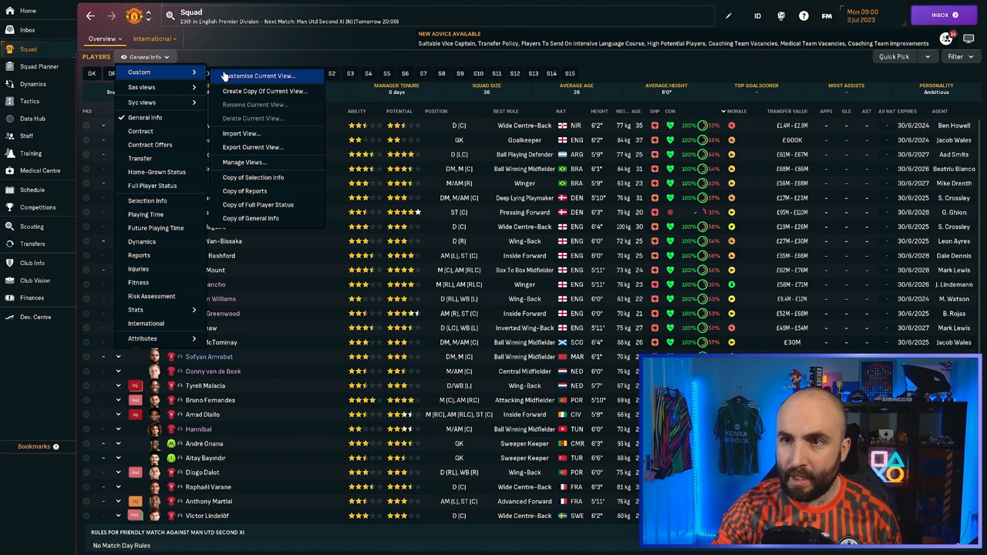
left_click(240, 133)
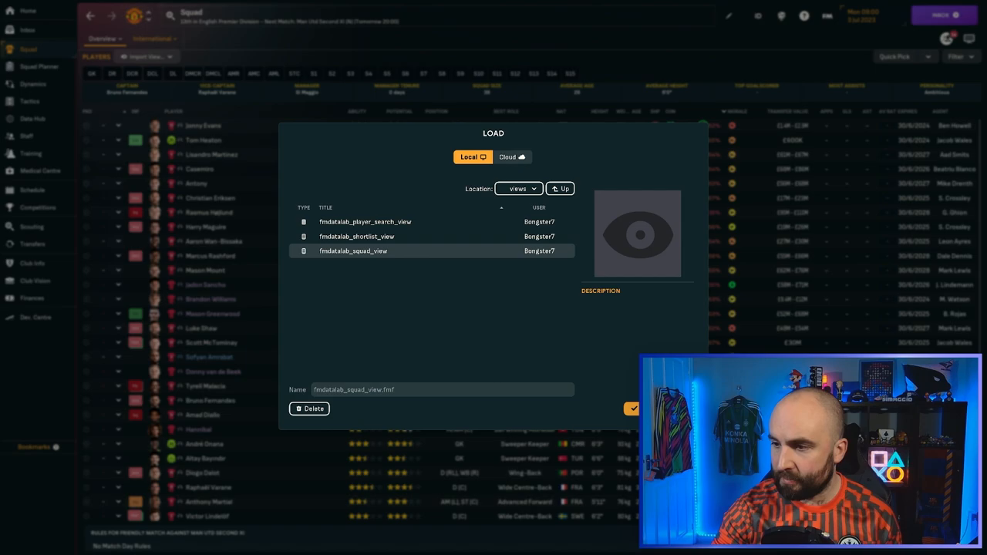
left_click(632, 408)
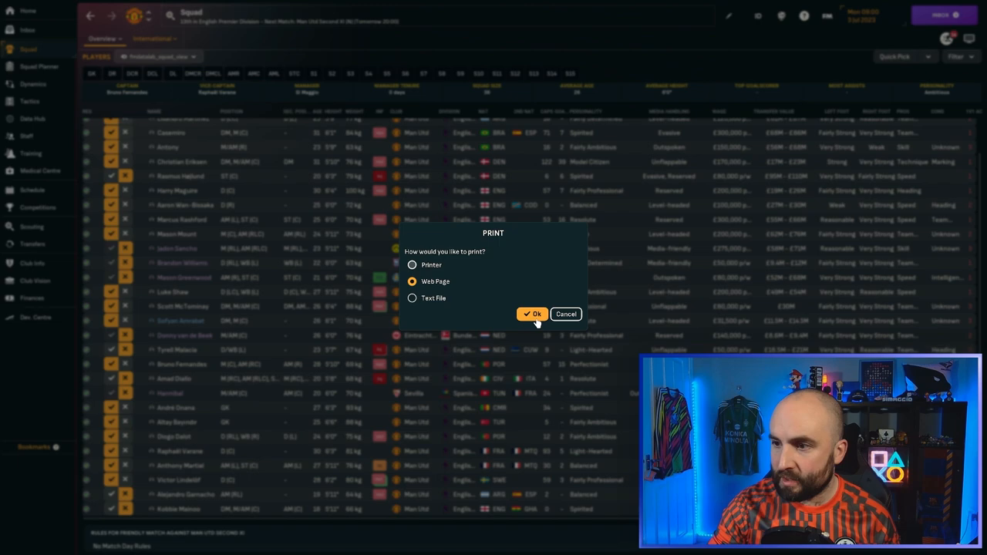
left_click(533, 313)
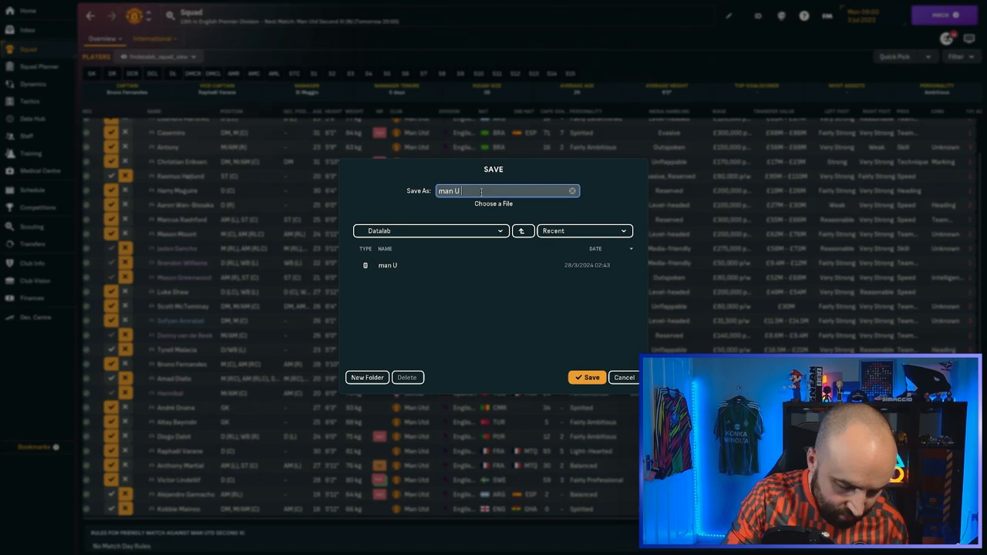
left_click(586, 377)
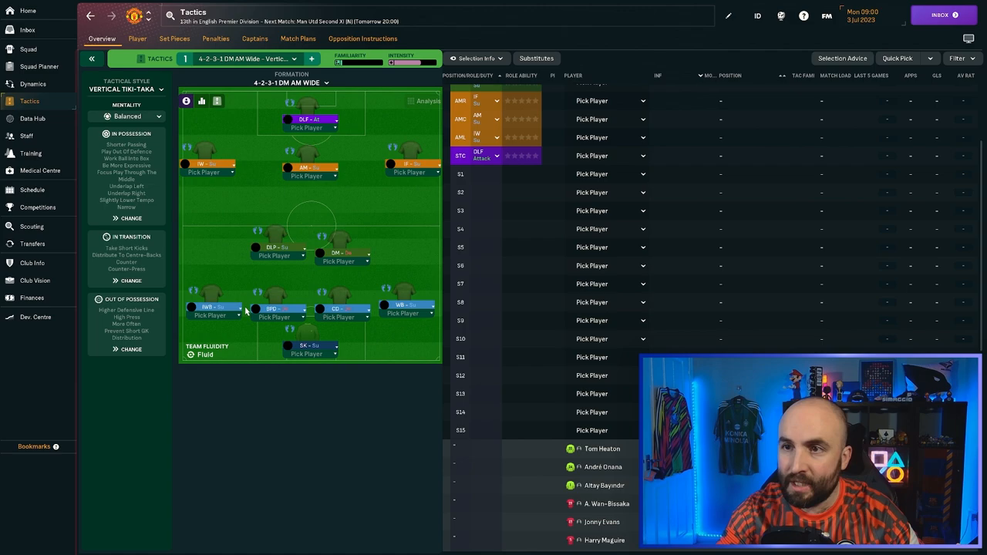
mouse_move(337, 231)
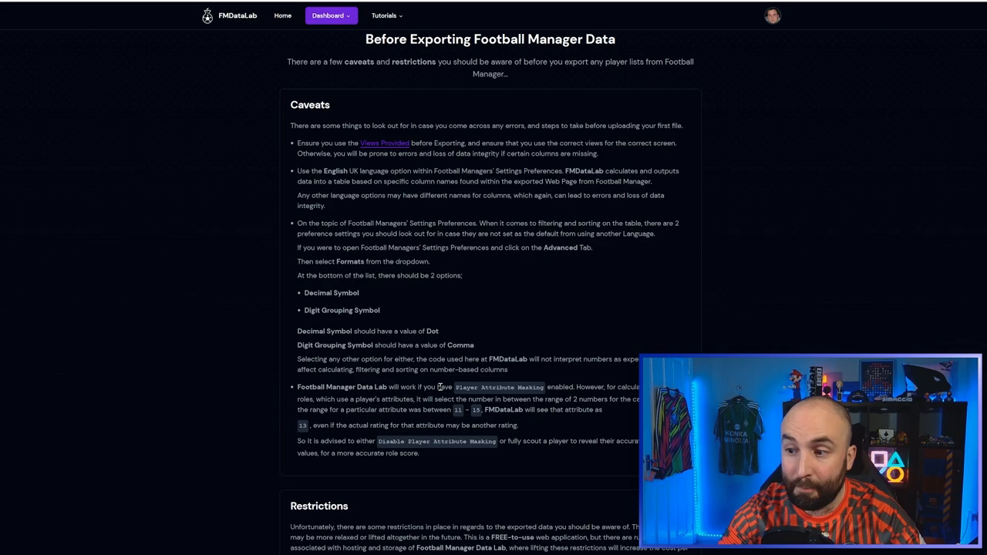
Read the Caveats and Restrictions, including the 11-role limit, and reach role selection.
scroll("down", 3)
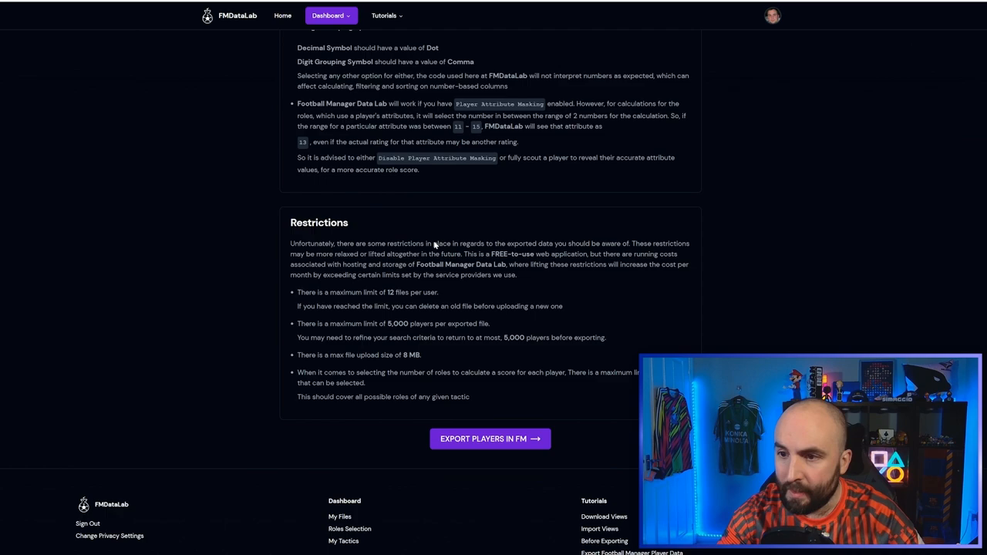
scroll("down", 3)
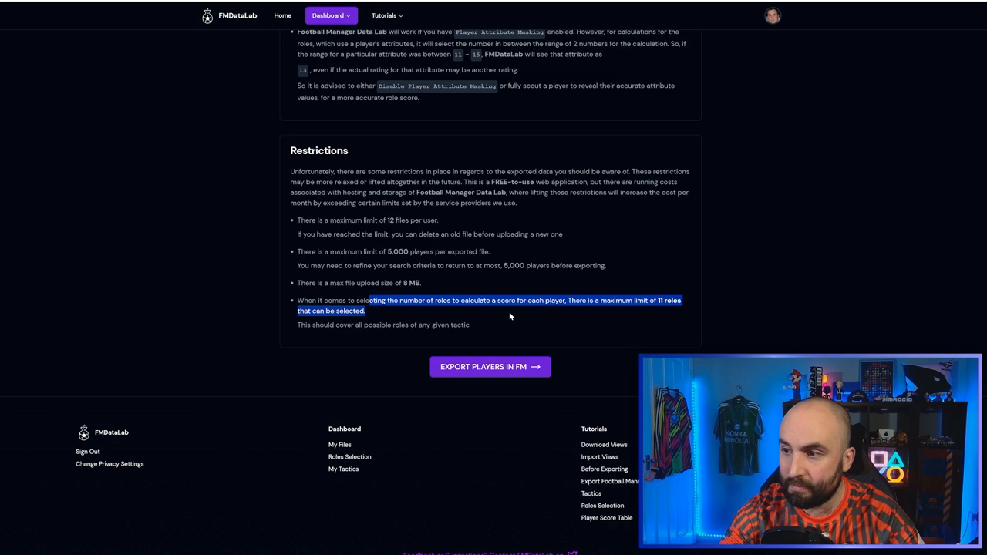
left_click(490, 366)
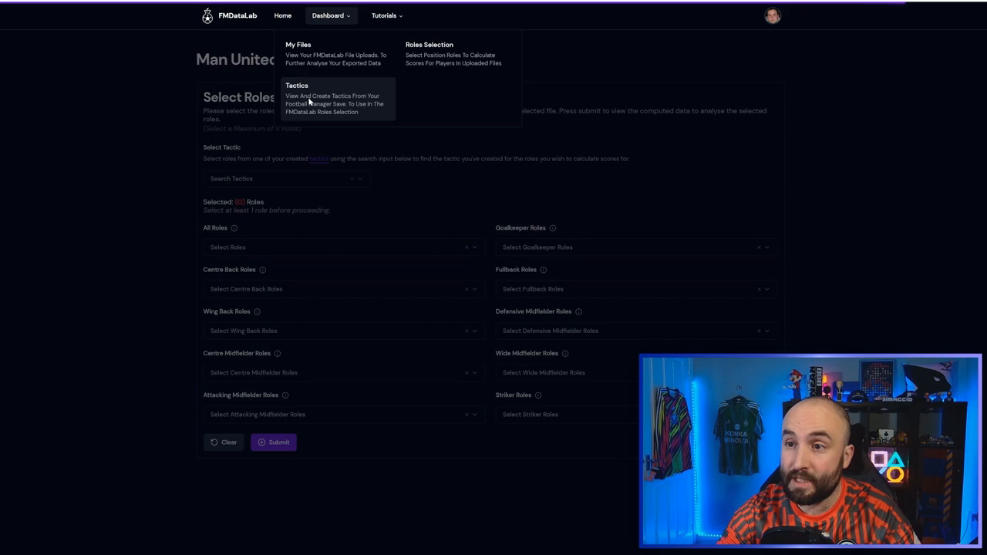
Build a tactic with roles including Deep Lying Playmaker and Advanced Forward (At).
left_click(297, 86)
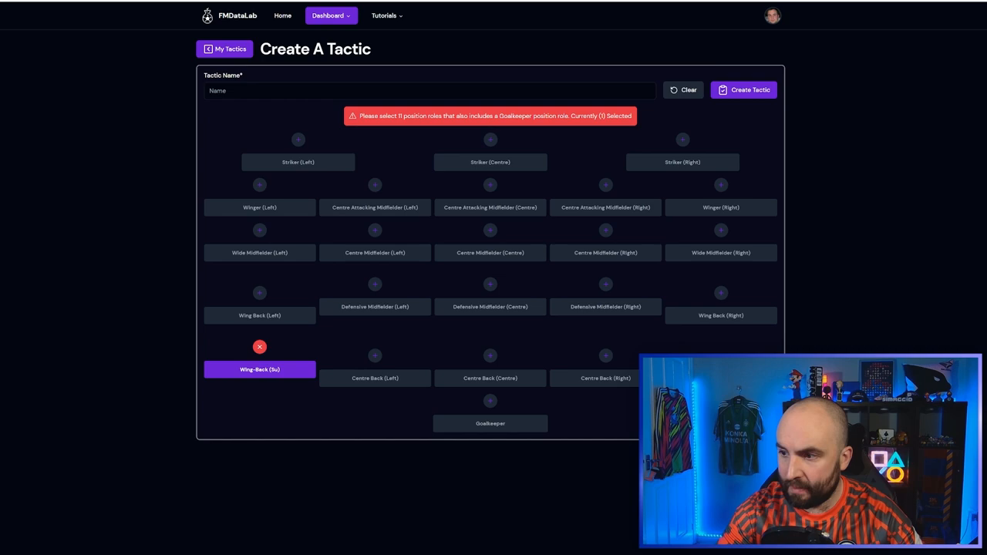
left_click(375, 378)
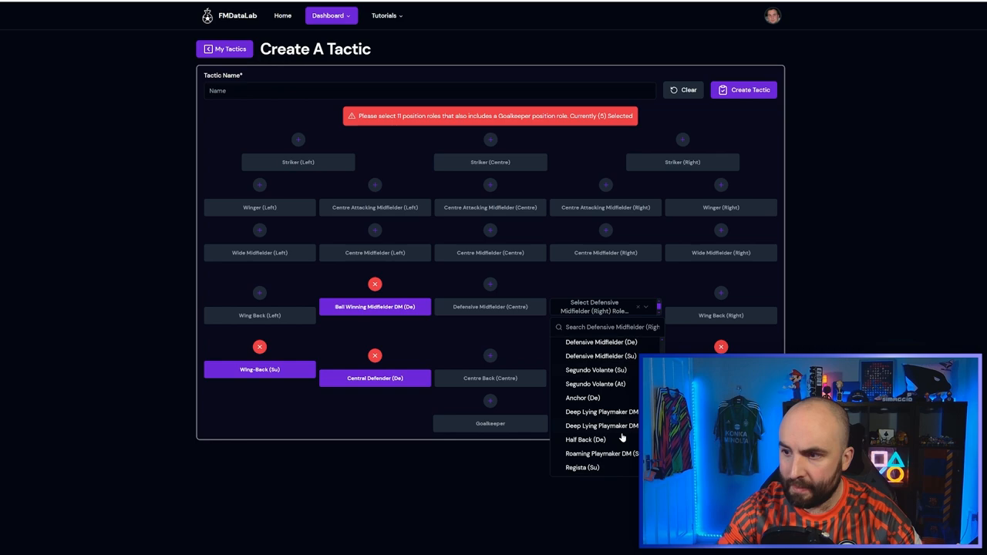
left_click(602, 412)
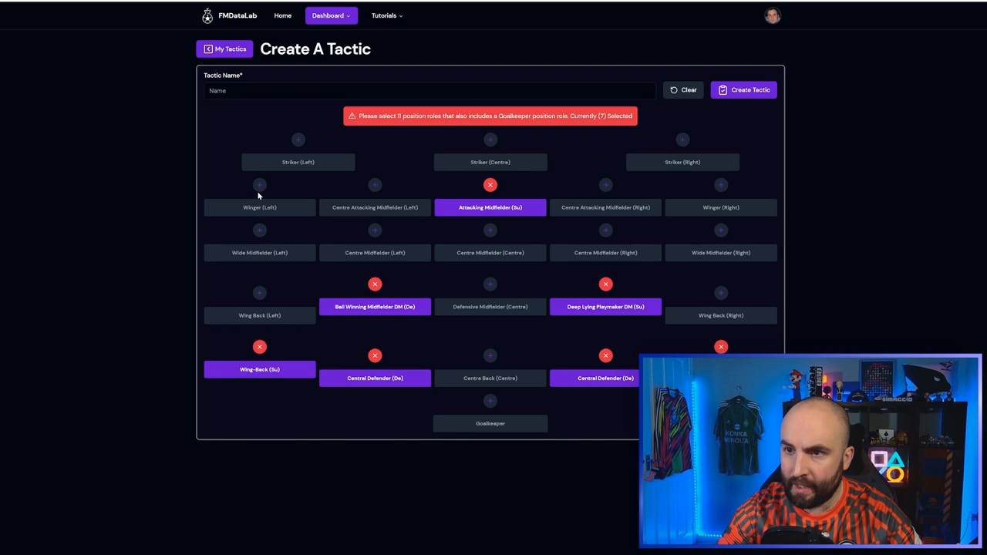
left_click(721, 207)
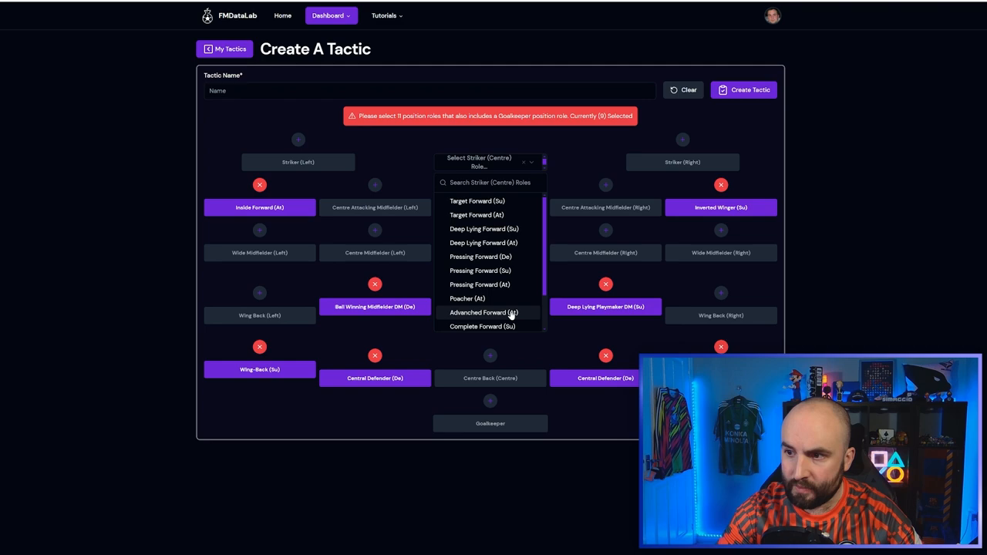
left_click(483, 312)
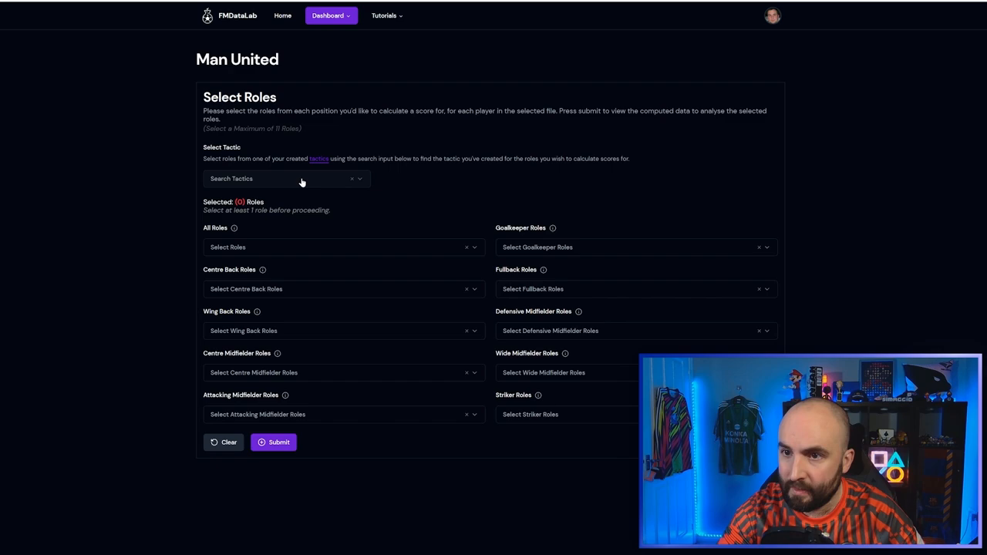
Load the Man U tactic, drop the centre-back role and add fullback and wide roles.
left_click(285, 178)
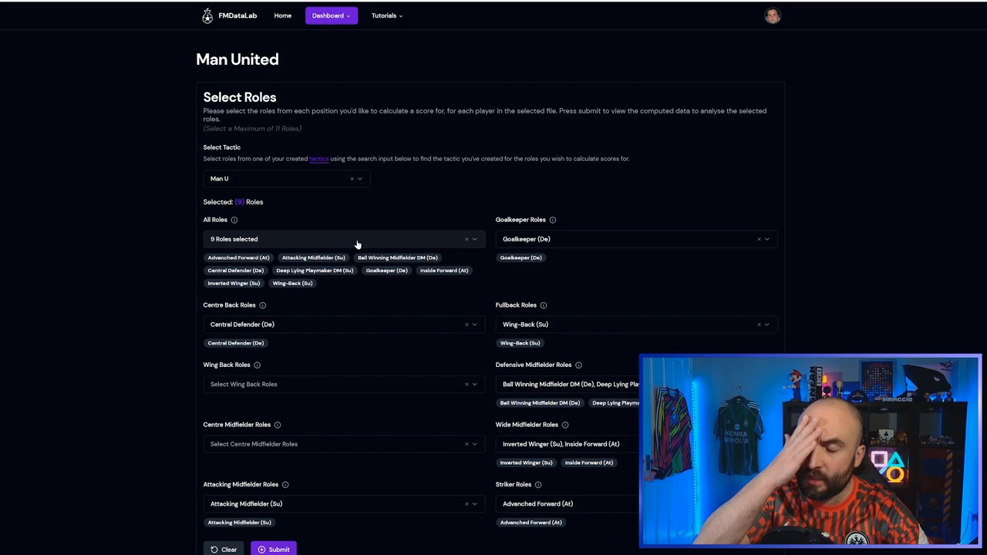
scroll("down", 3)
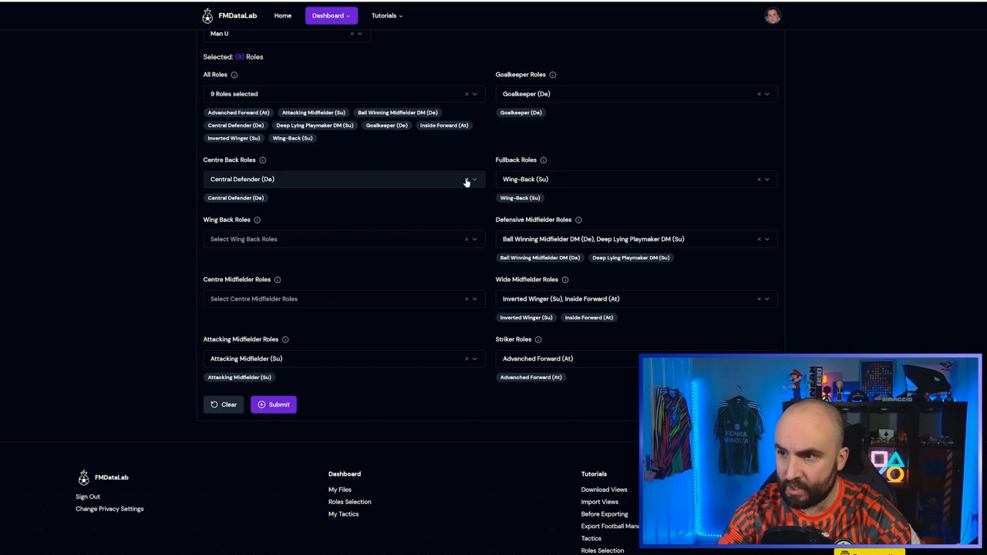
left_click(466, 179)
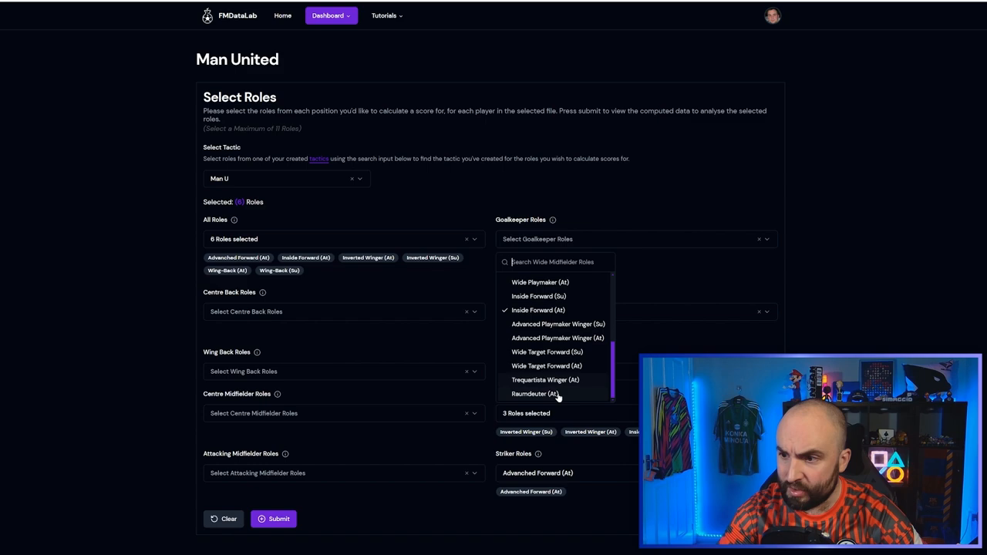
left_click(538, 296)
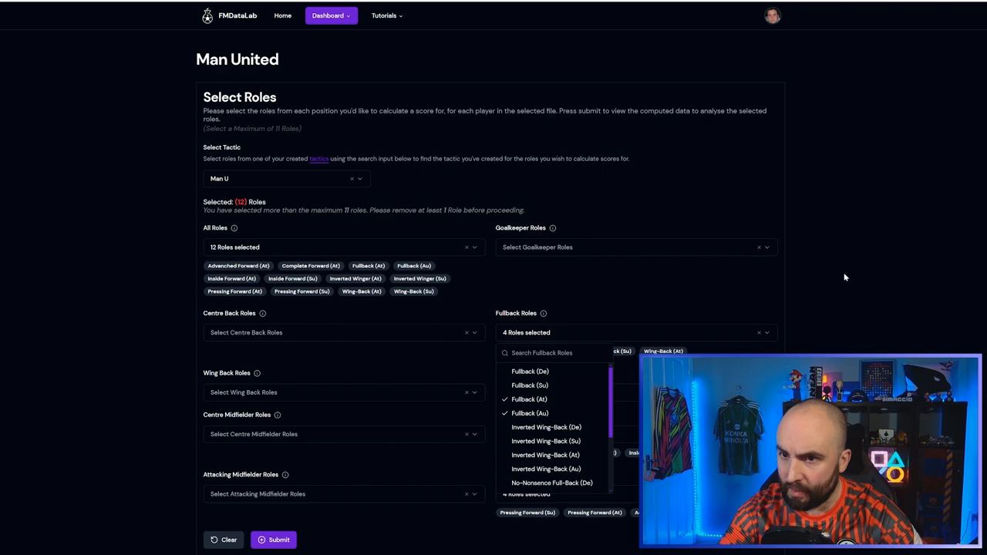
left_click(273, 539)
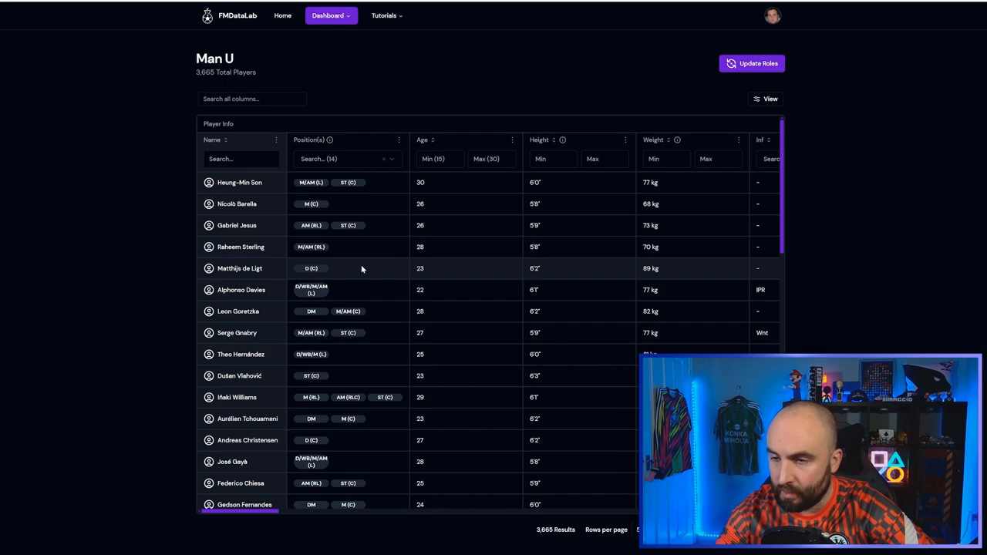
Open Matthijs de Ligt's details, then step through and dismiss the tutorial.
left_click(240, 269)
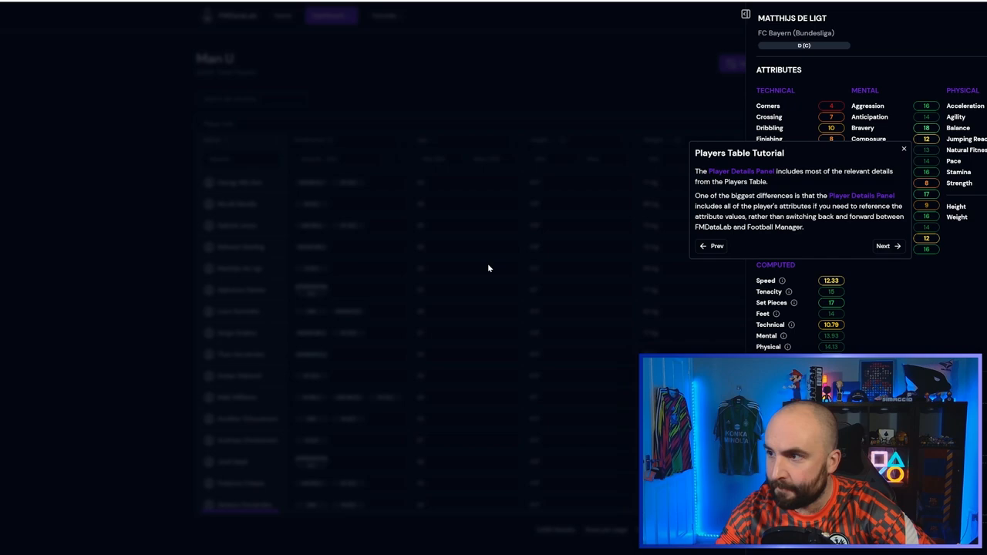
left_click(886, 245)
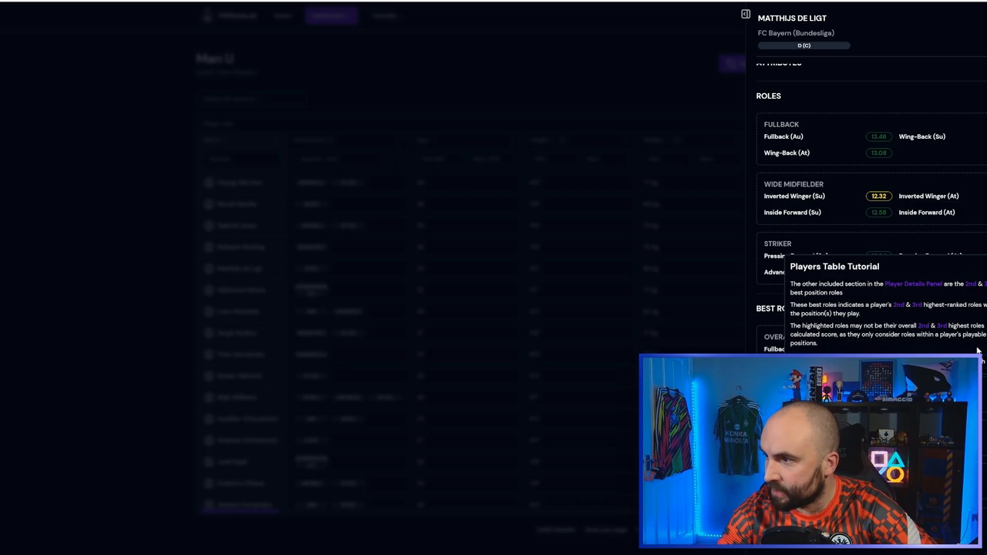
left_click(343, 158)
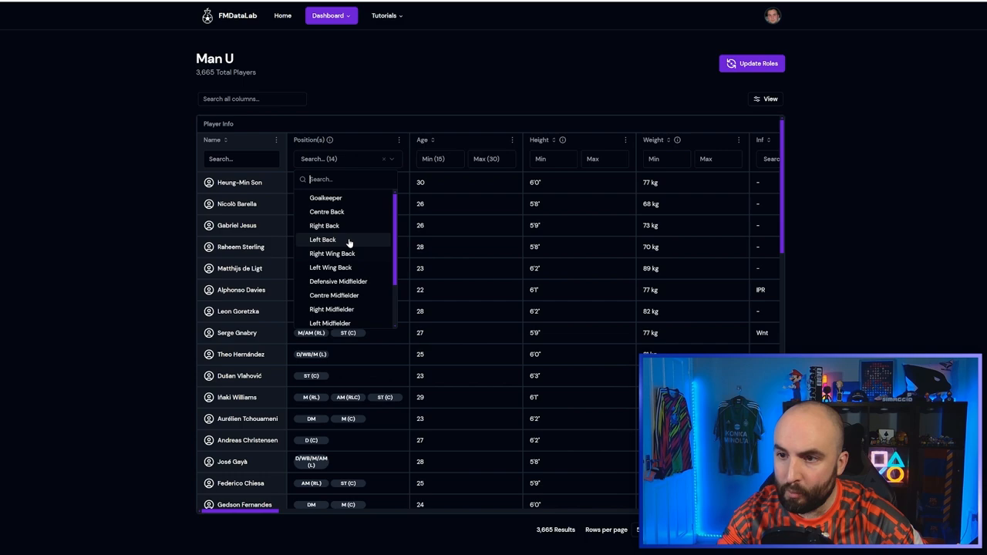
Filter to Left Back (551 results) and scroll right to the Wing-Back (Su) scores.
left_click(322, 239)
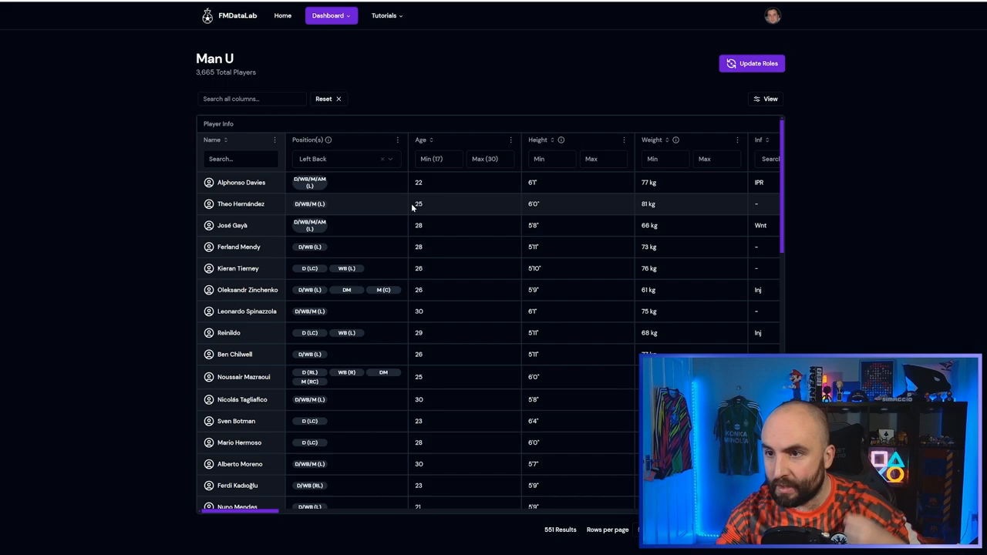
mouse_move(389, 350)
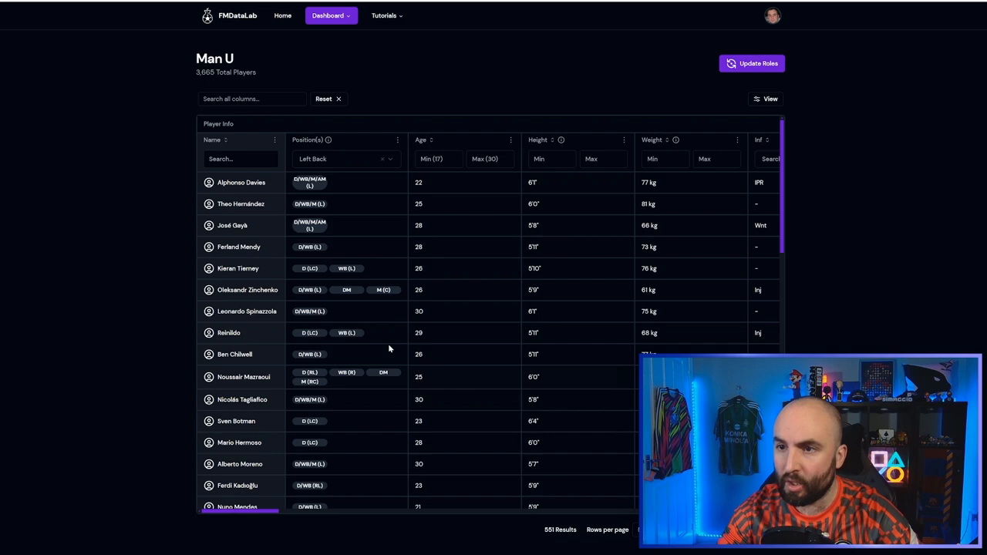
scroll("right", 3)
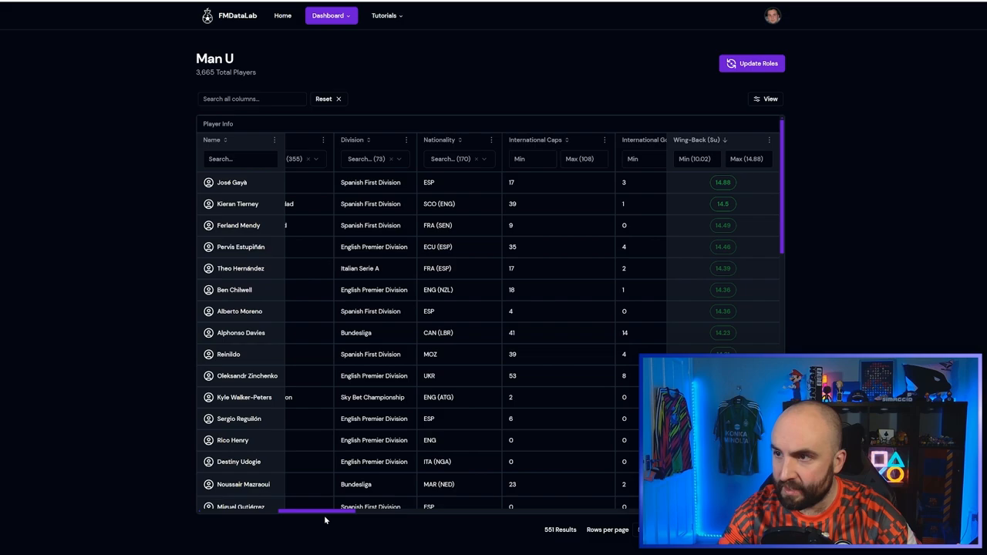
left_click_drag(324, 511, 440, 511)
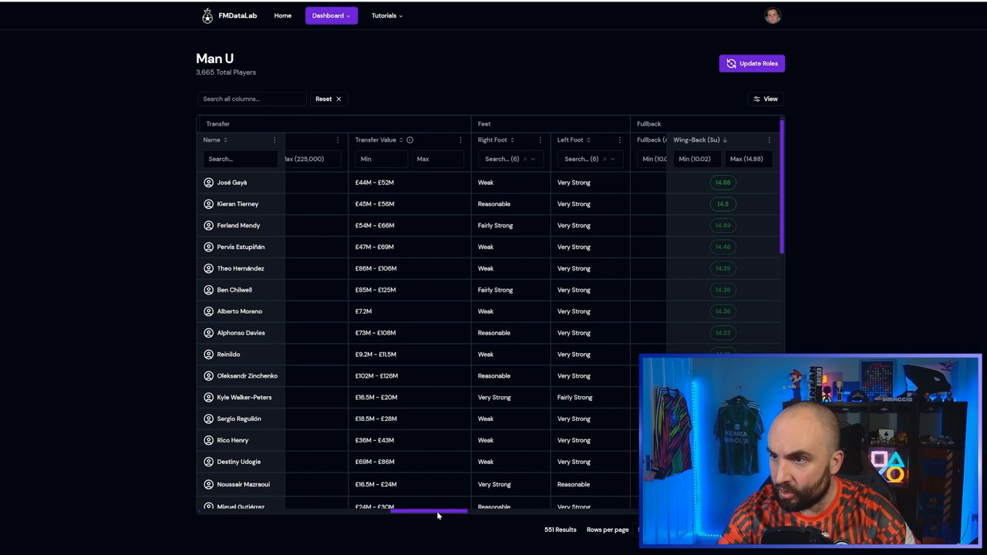
scroll("right", 3)
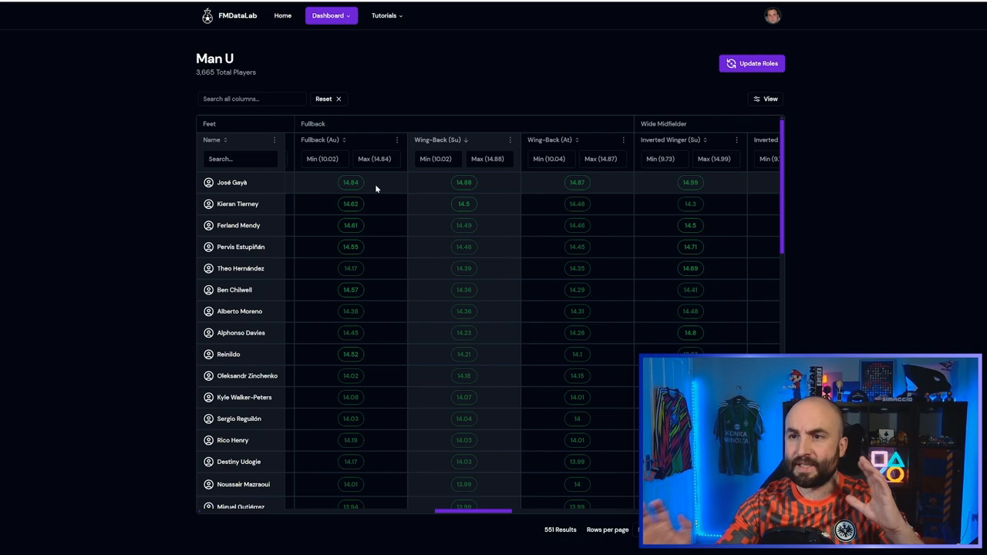
mouse_move(253, 184)
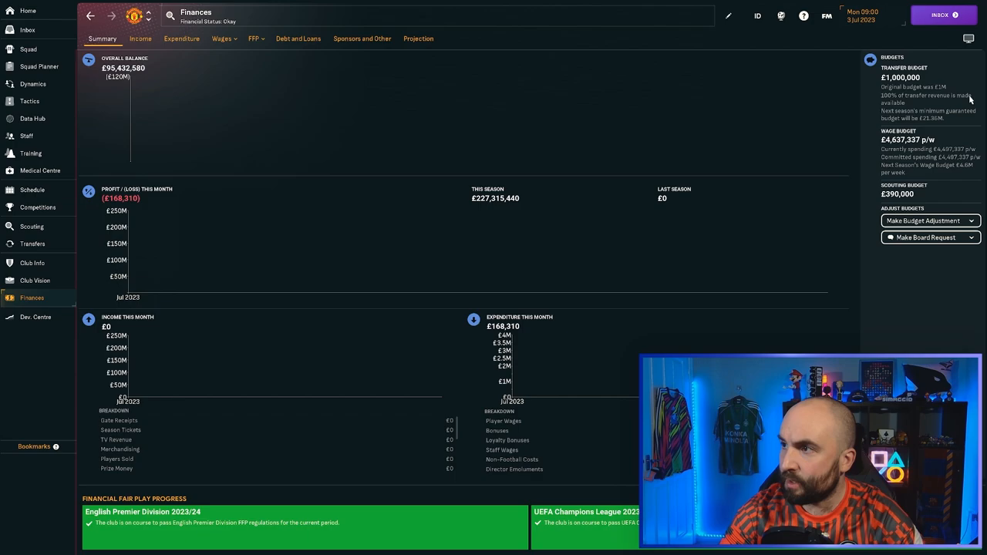
Check the £1,000,000 transfer budget in Football Manager 2024's Finances.
left_click(922, 220)
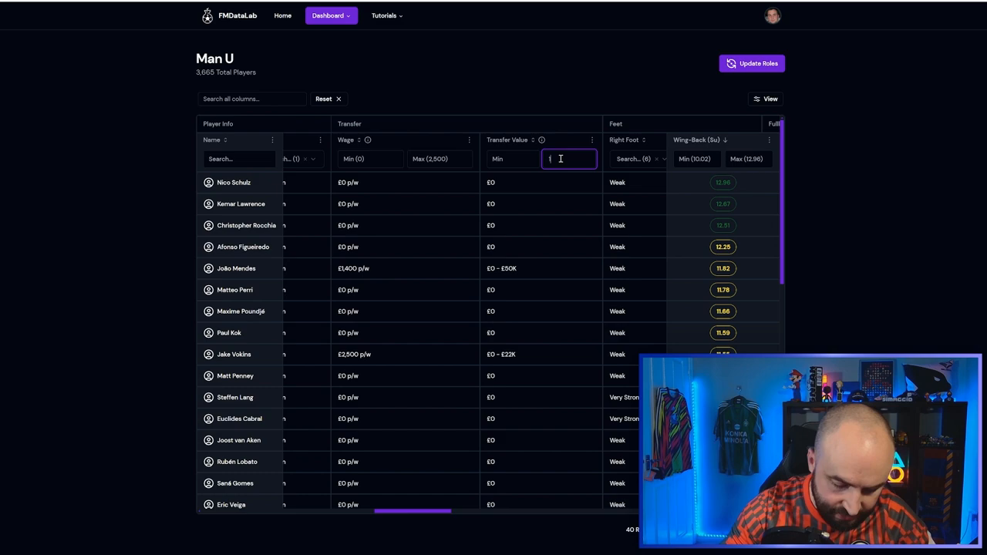
Enter a 15,000,000 transfer-value limit and scroll through the 503 players' computed scores.
type("15,000,000")
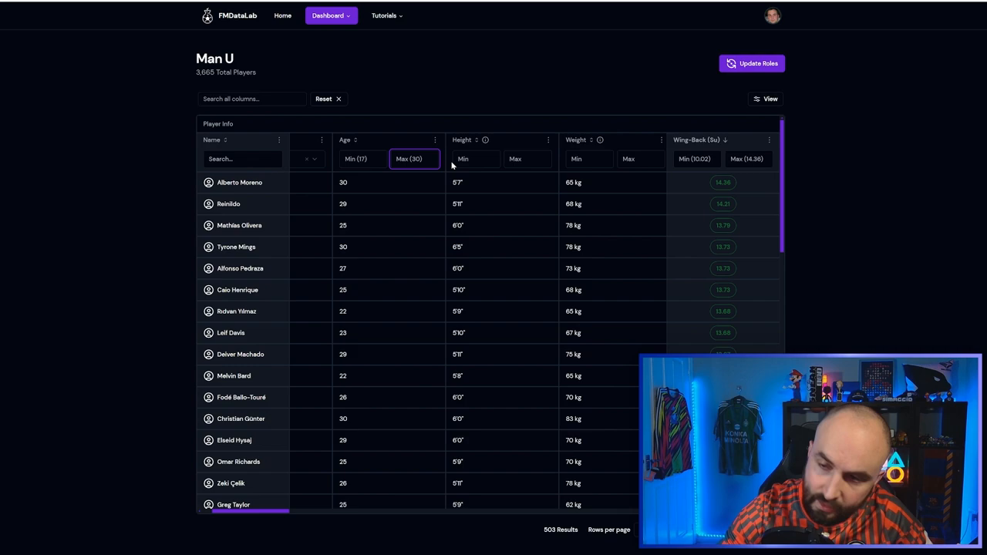
scroll("right", 3)
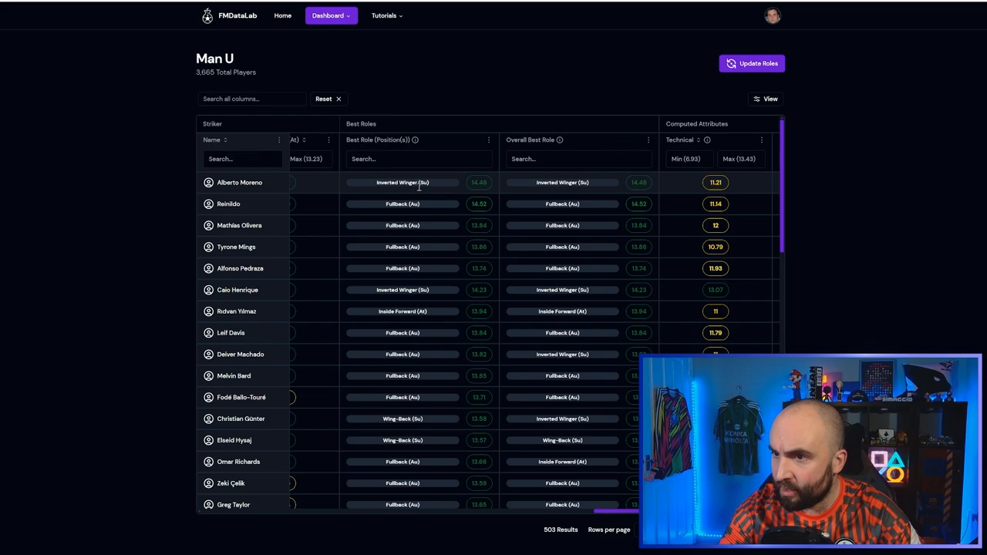
scroll("right", 3)
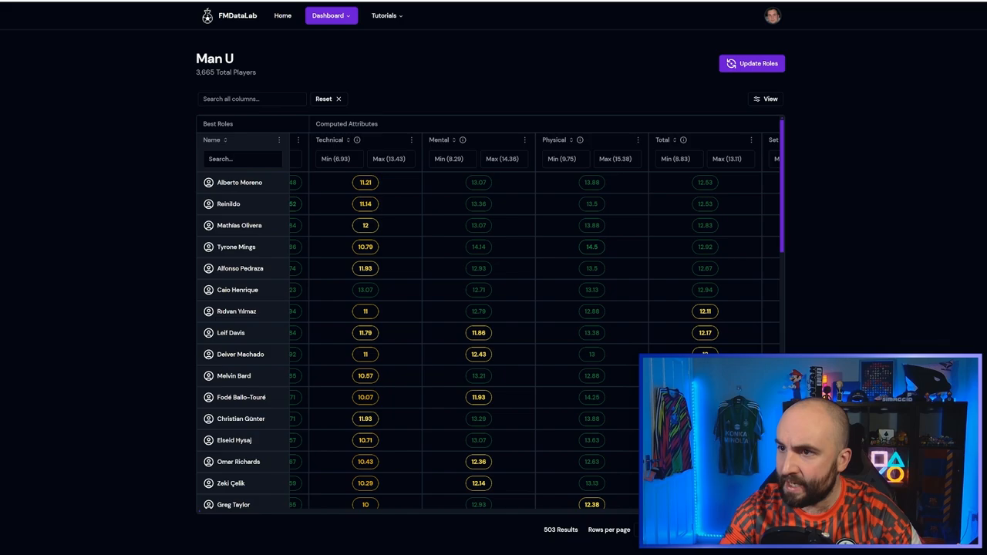
scroll("right", 3)
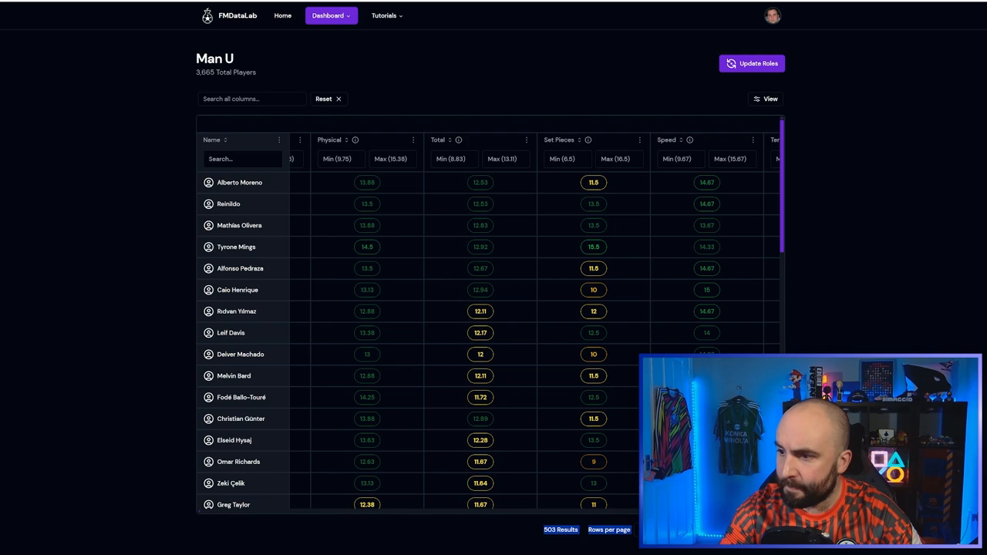
scroll("right", 3)
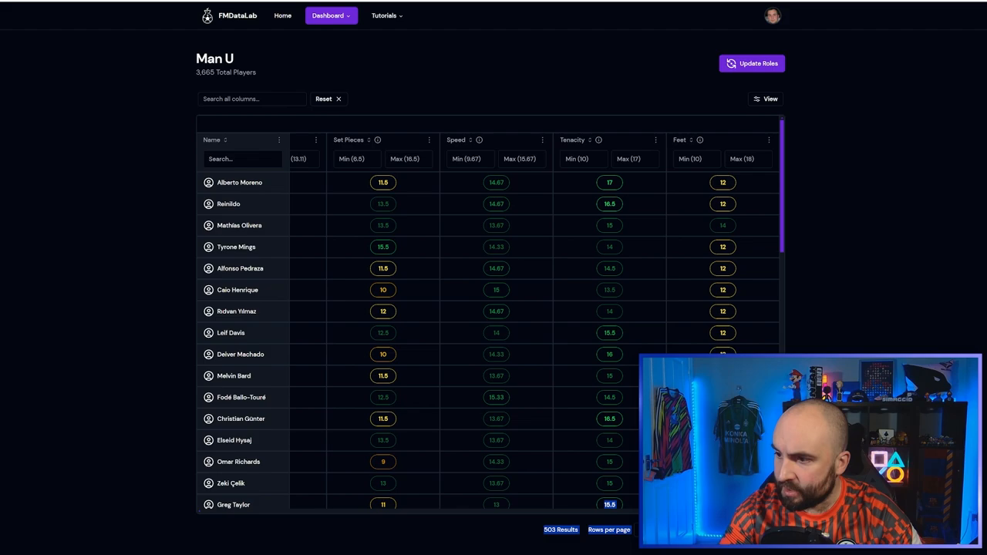
Review and close the attribute profiles of Alberto Moreno and Deiver Machado.
left_click(239, 182)
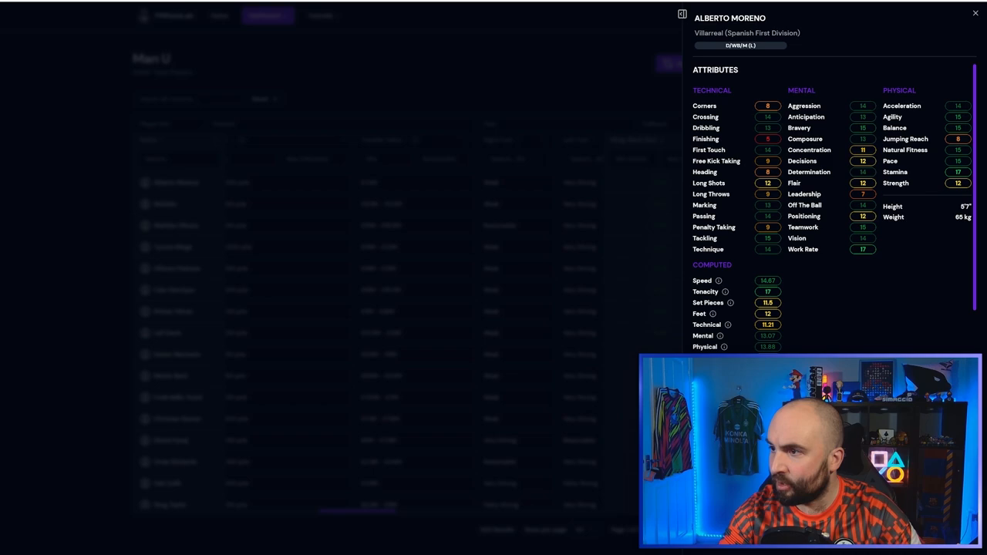
left_click(975, 13)
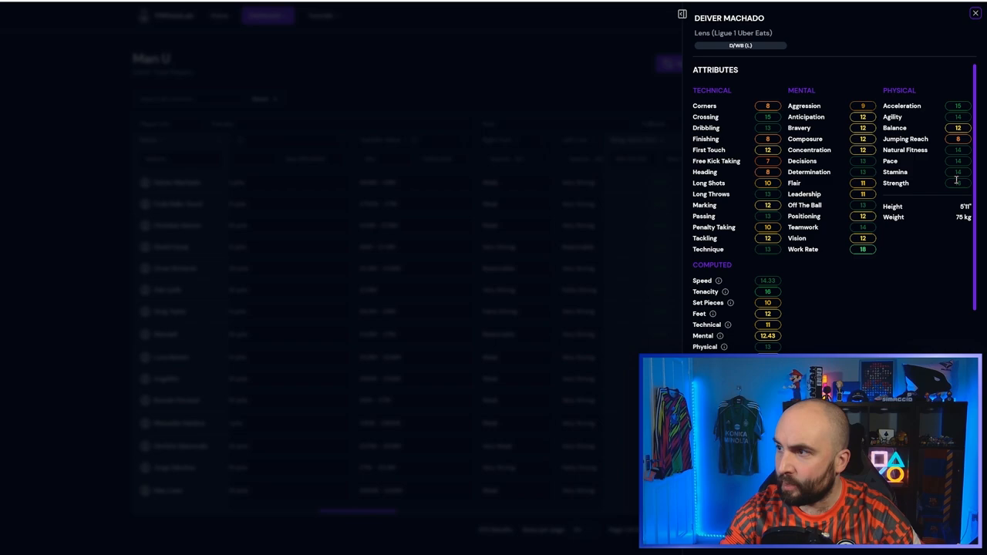
left_click(974, 13)
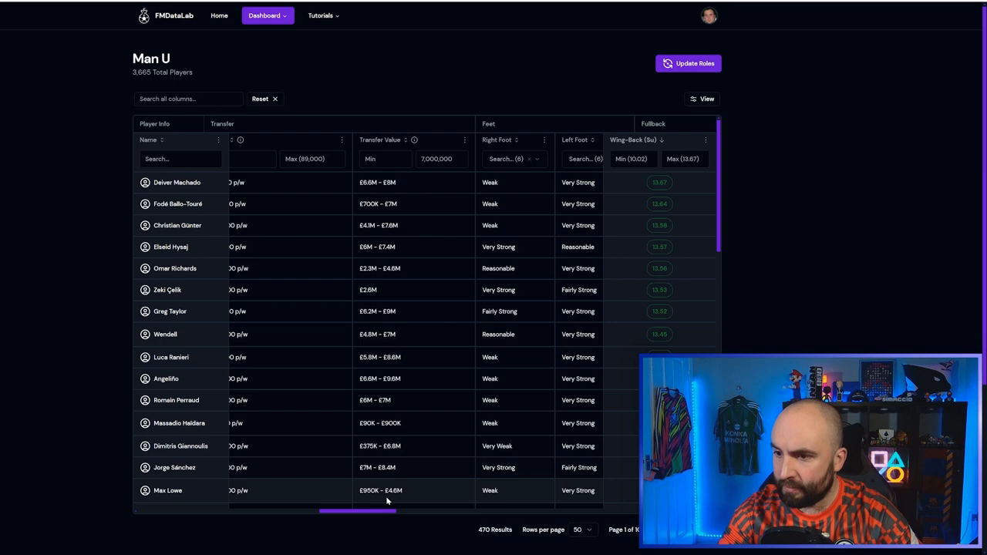
Scroll the fullback table, then check and close Zeki Çelik's attribute profile.
scroll("right", 3)
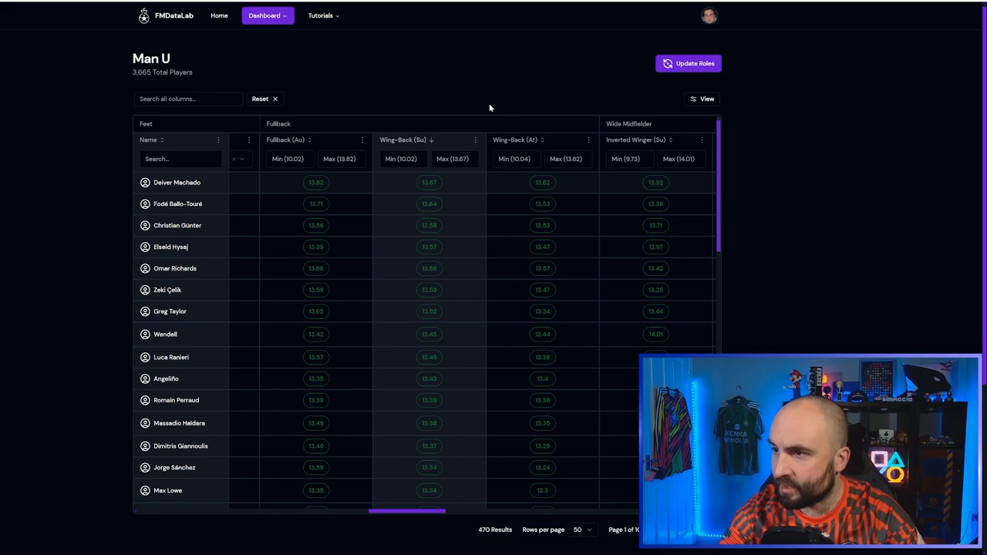
left_click_drag(407, 510, 323, 510)
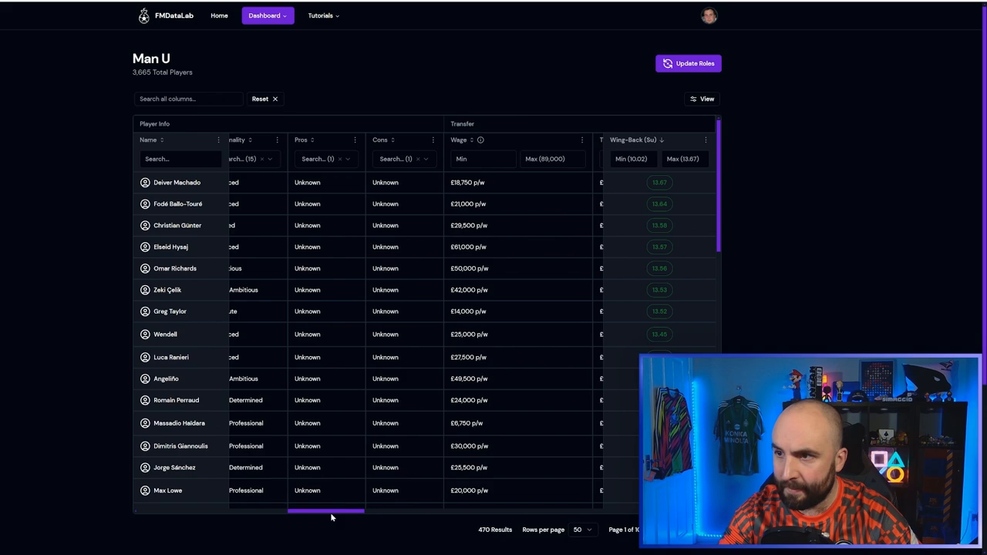
scroll("right", 3)
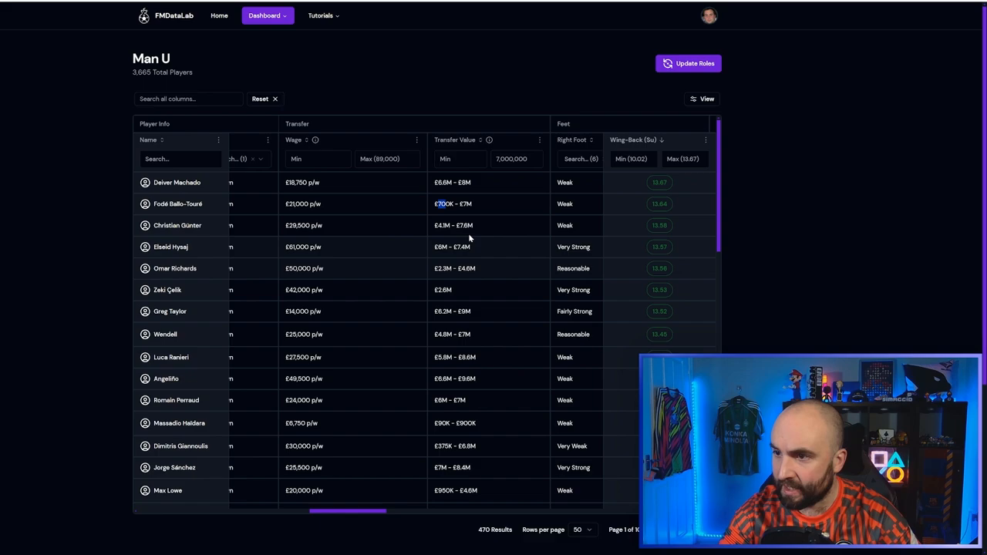
left_click(167, 290)
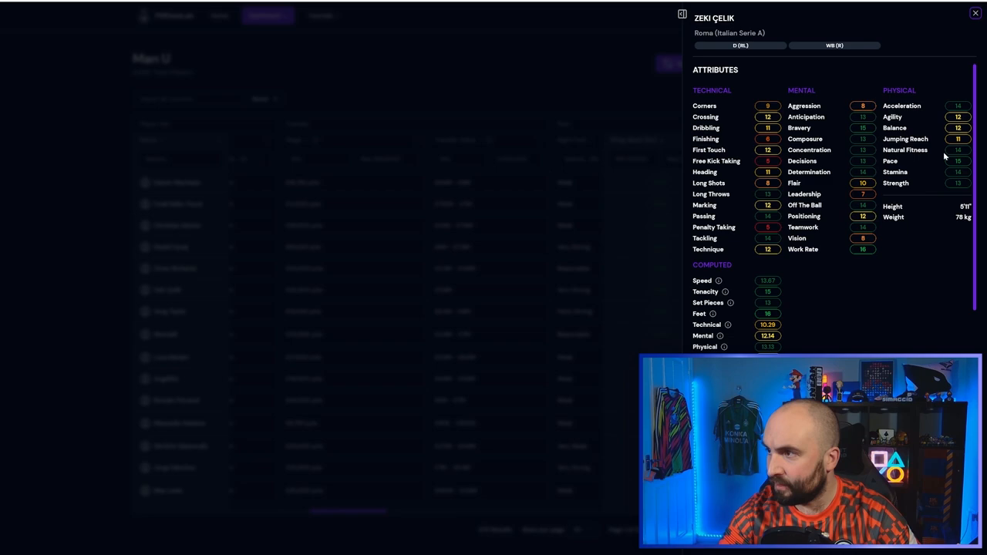
left_click(975, 13)
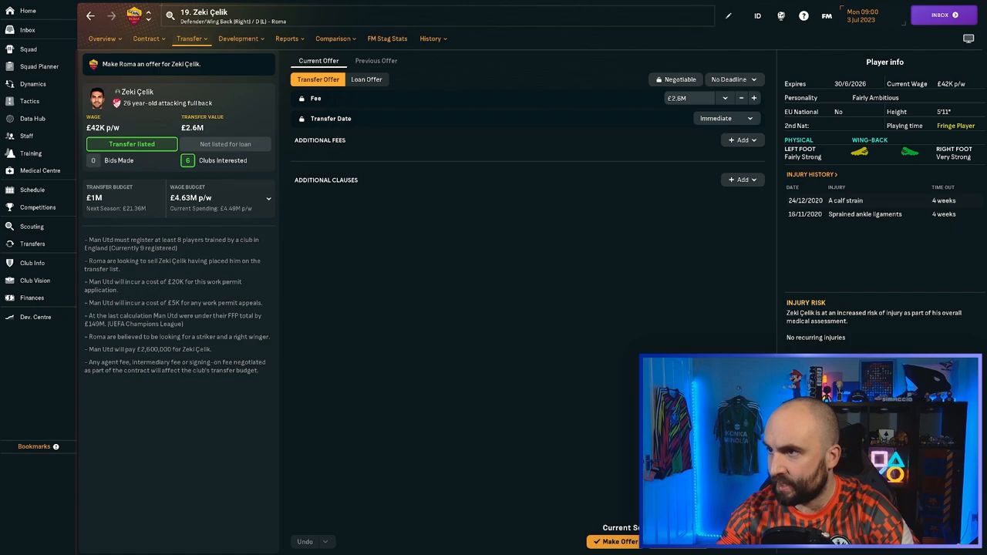
Prepare a £2.8M transfer offer to Roma for Zeki Çelik.
left_click(31, 297)
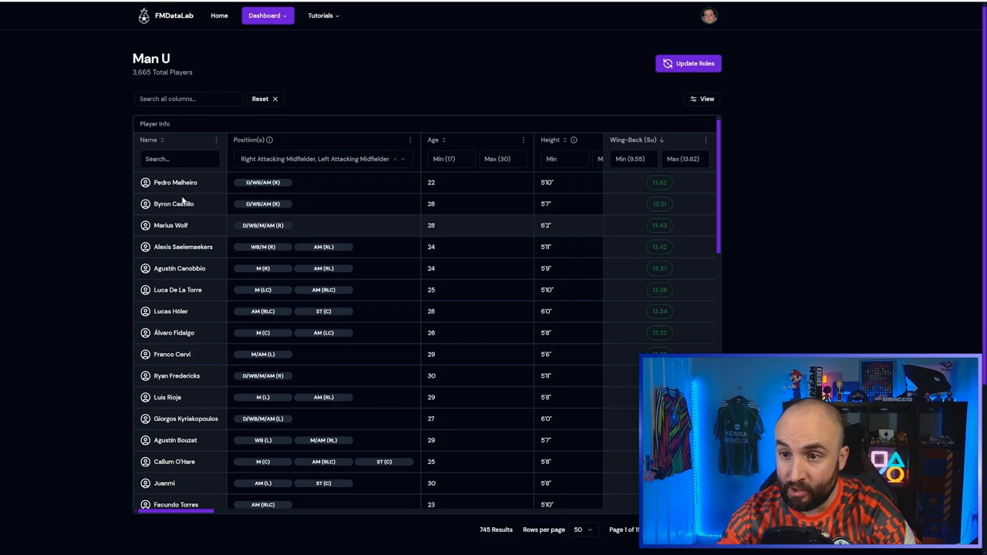
left_click(174, 204)
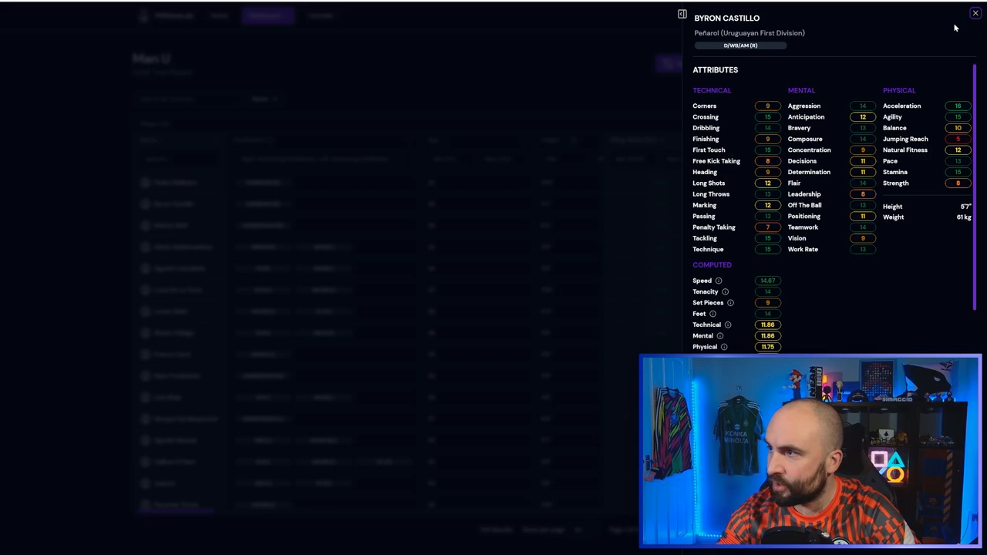
left_click(975, 13)
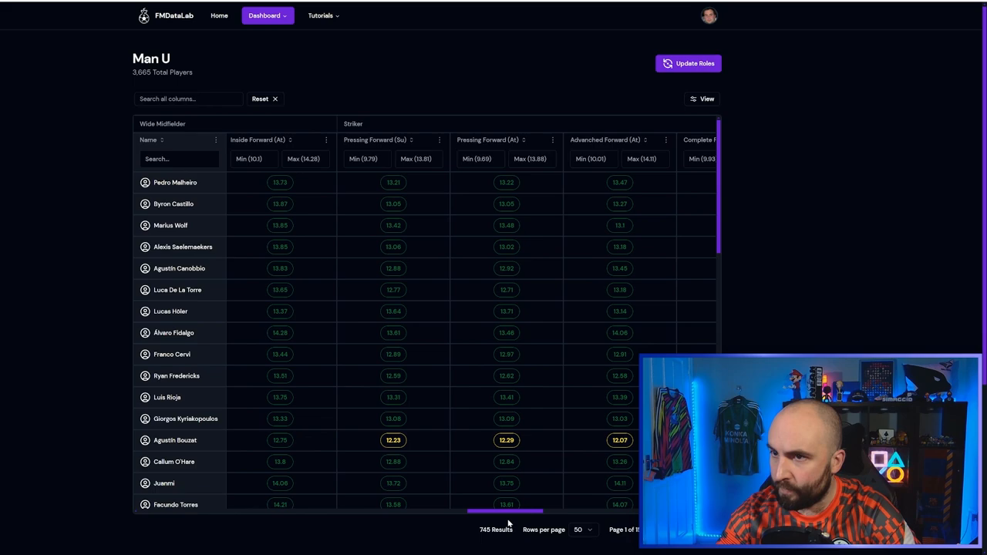
left_click_drag(527, 510, 425, 510)
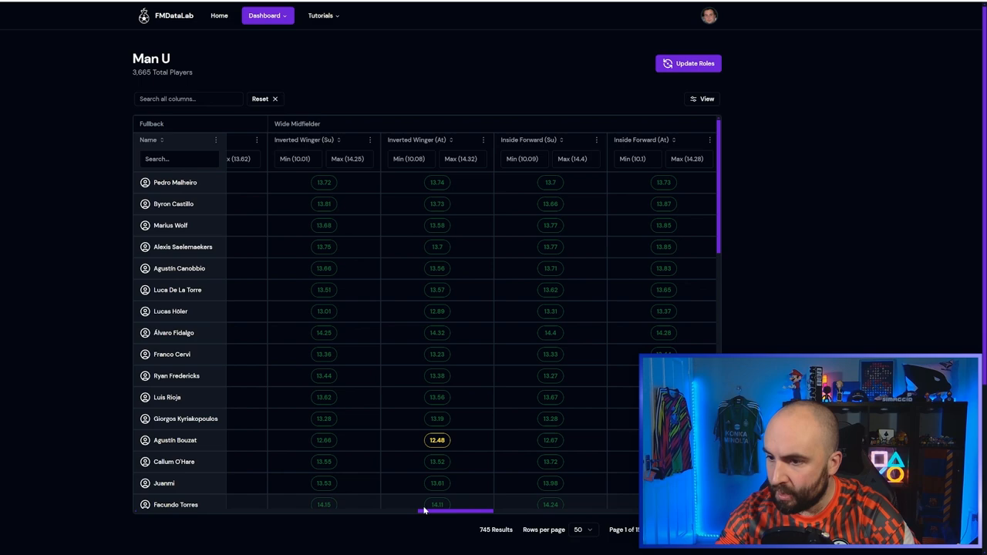
left_click(280, 140)
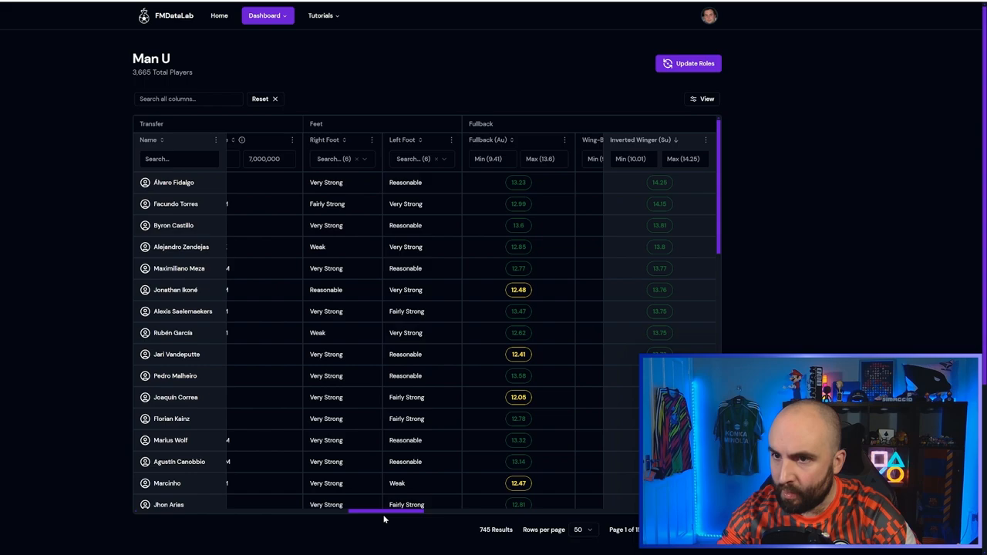
scroll("right", 3)
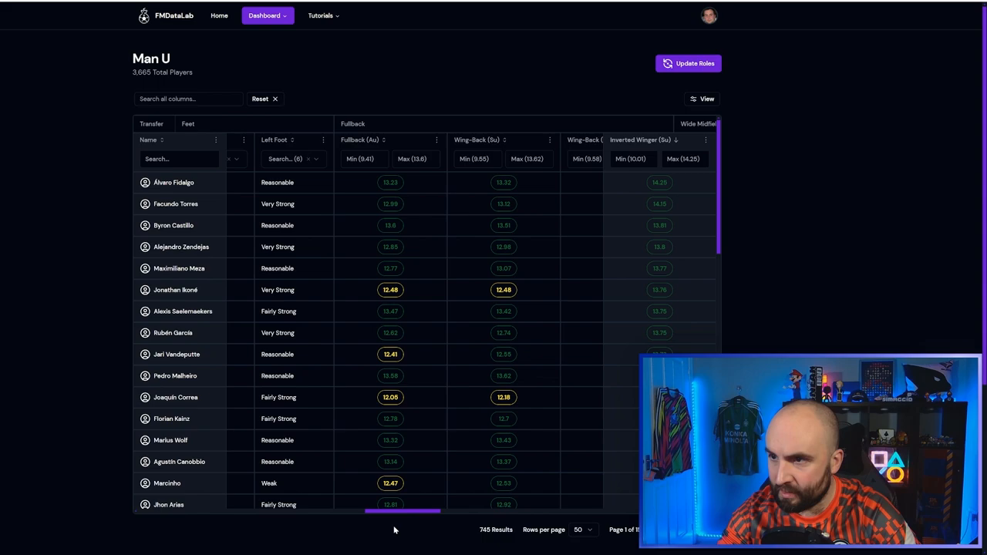
left_click(174, 182)
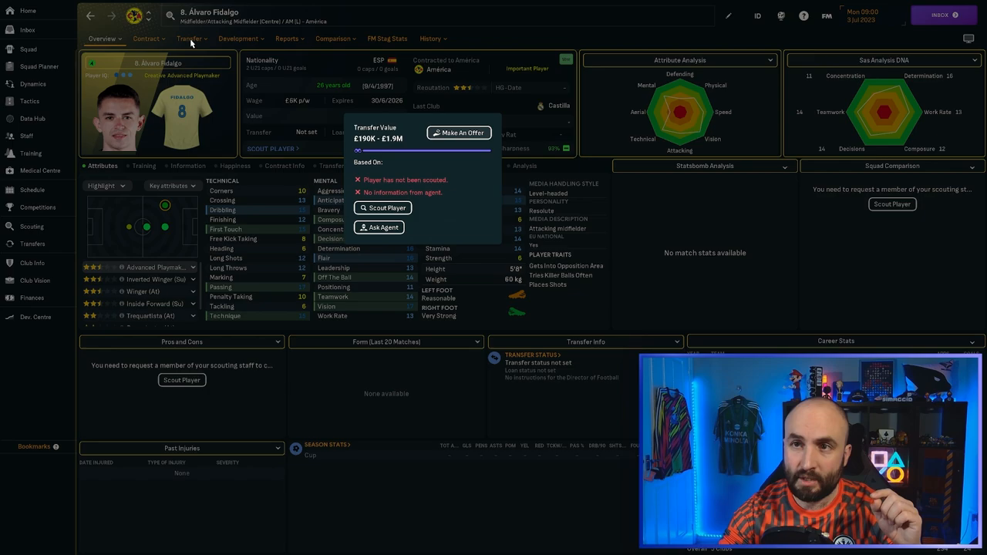
left_click(459, 132)
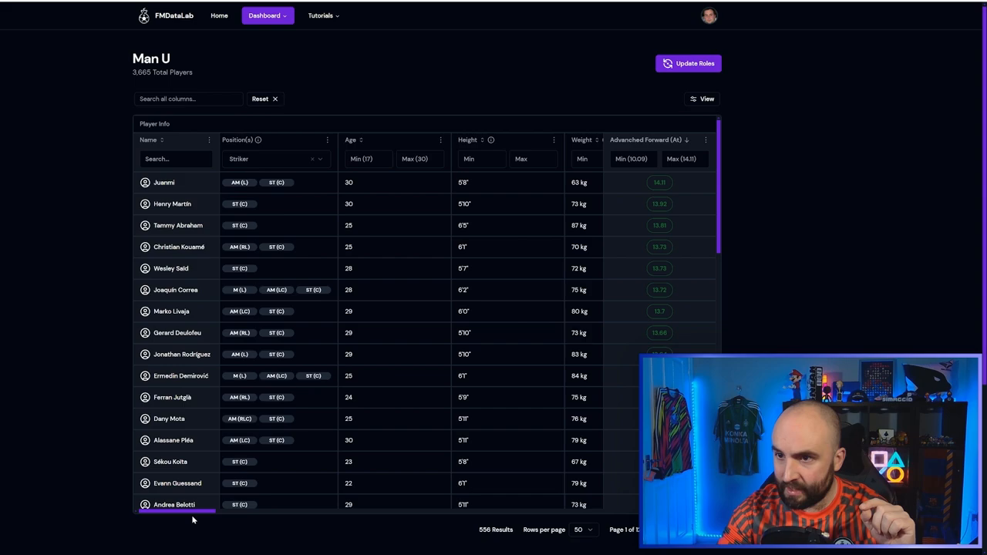
Scroll through the striker table to review the Advanced Forward (At) rankings.
scroll("right", 3)
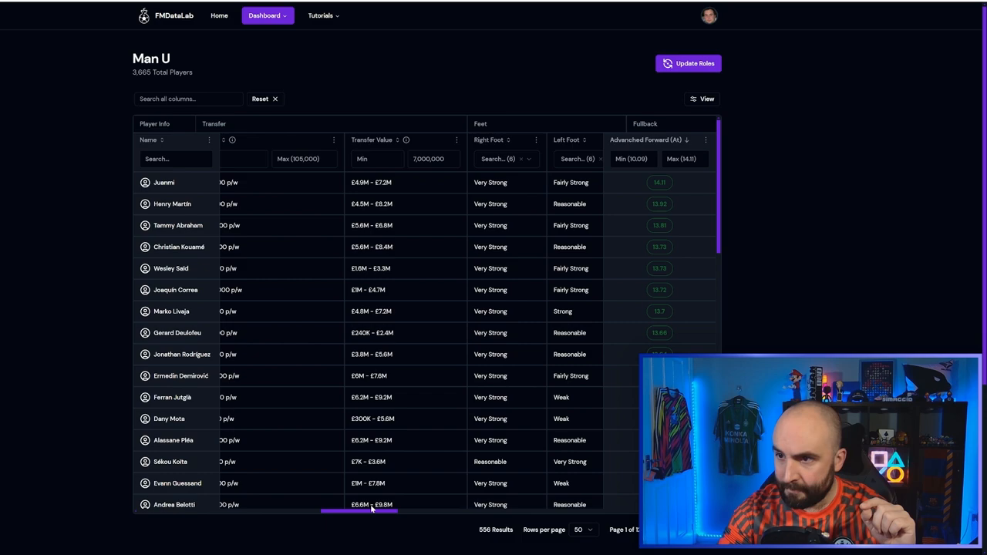
mouse_move(413, 269)
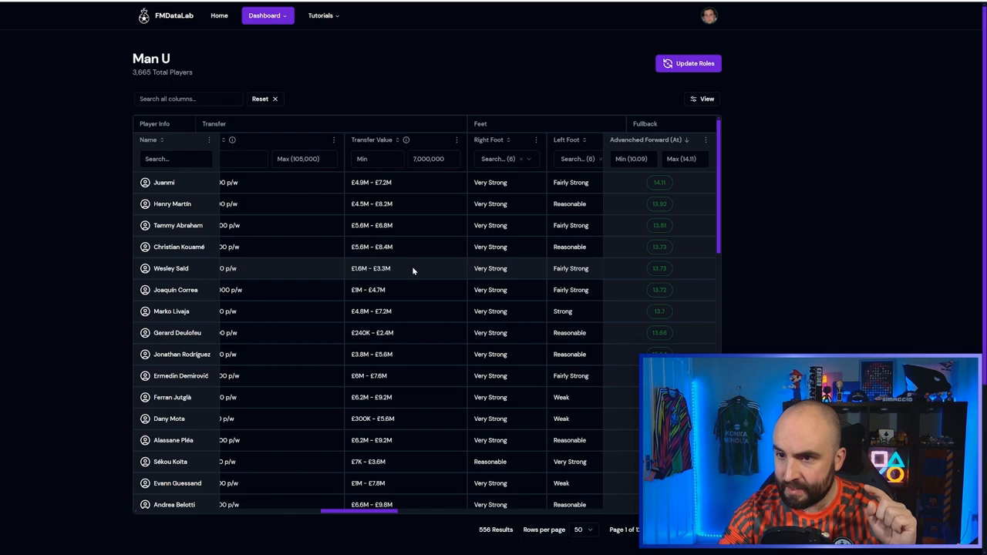
mouse_move(421, 375)
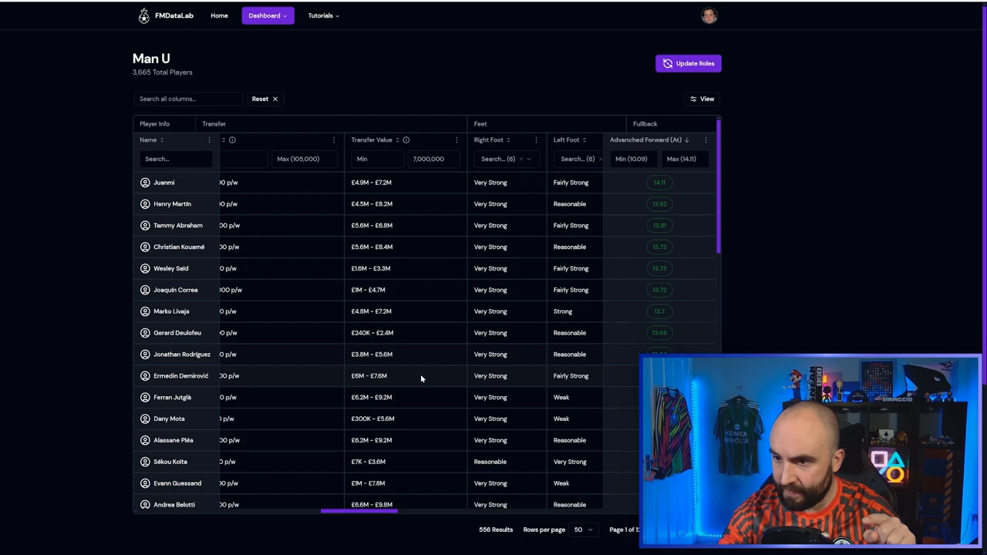
scroll("down", 3)
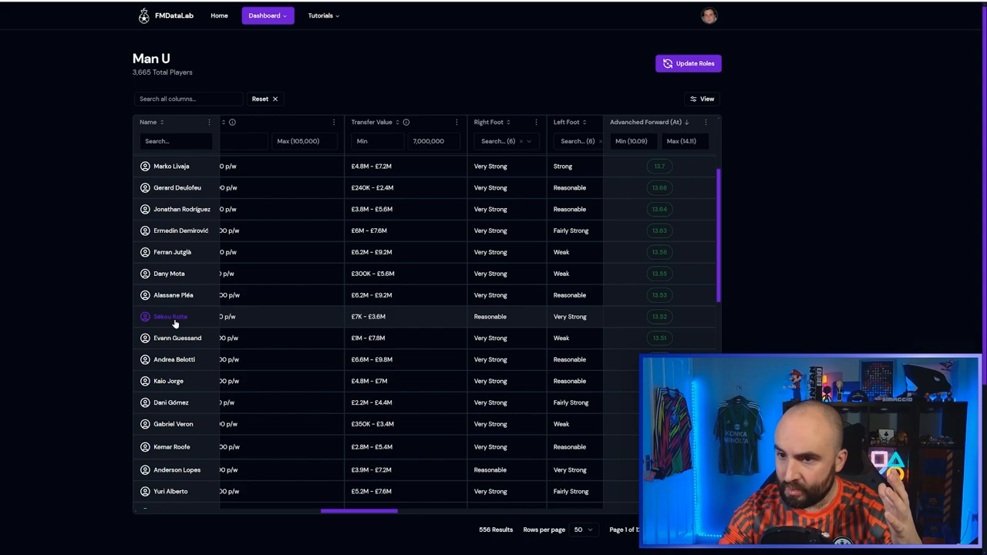
scroll("right", 3)
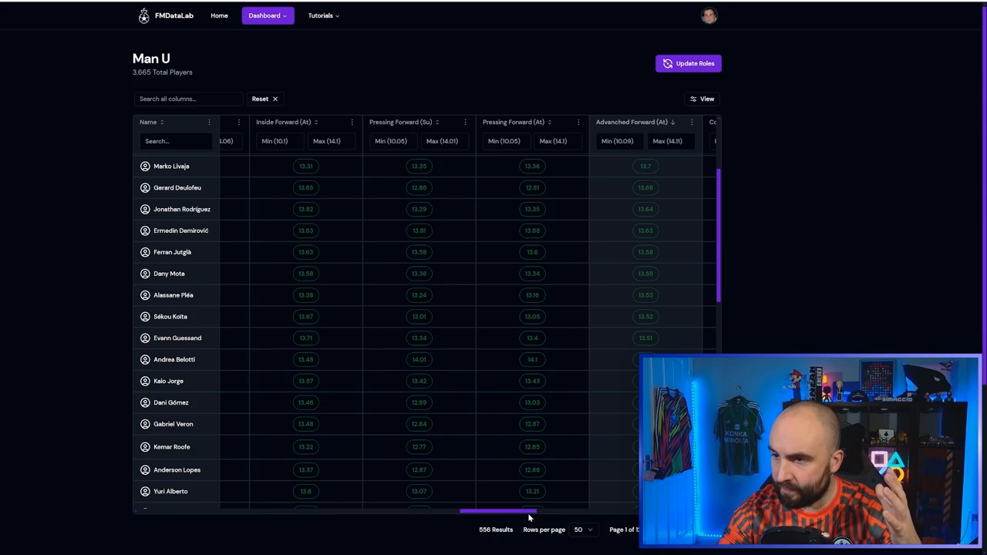
scroll("right", 3)
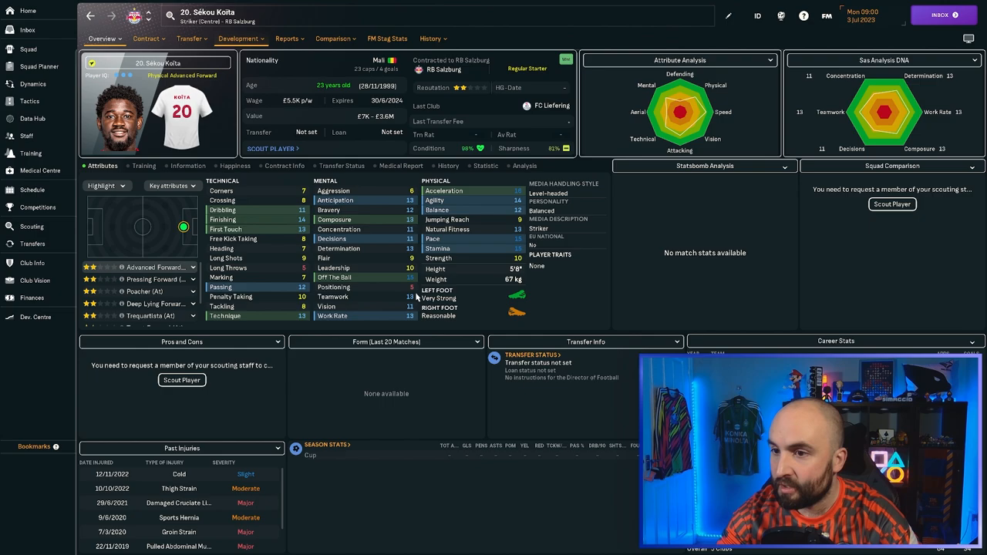
mouse_move(164, 229)
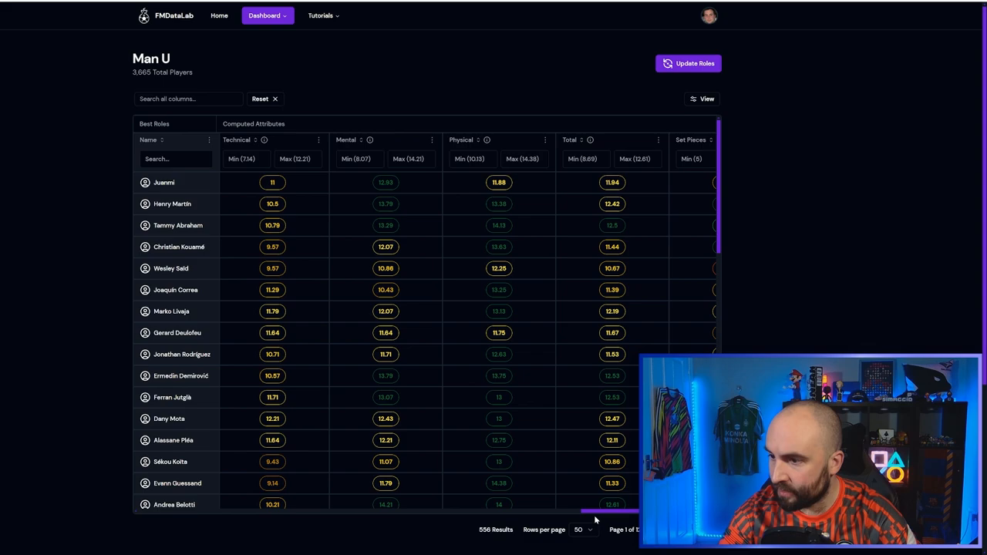
Scroll the 556-striker table right to the computed technical, mental, physical and total scores.
scroll("right", 3)
type("2")
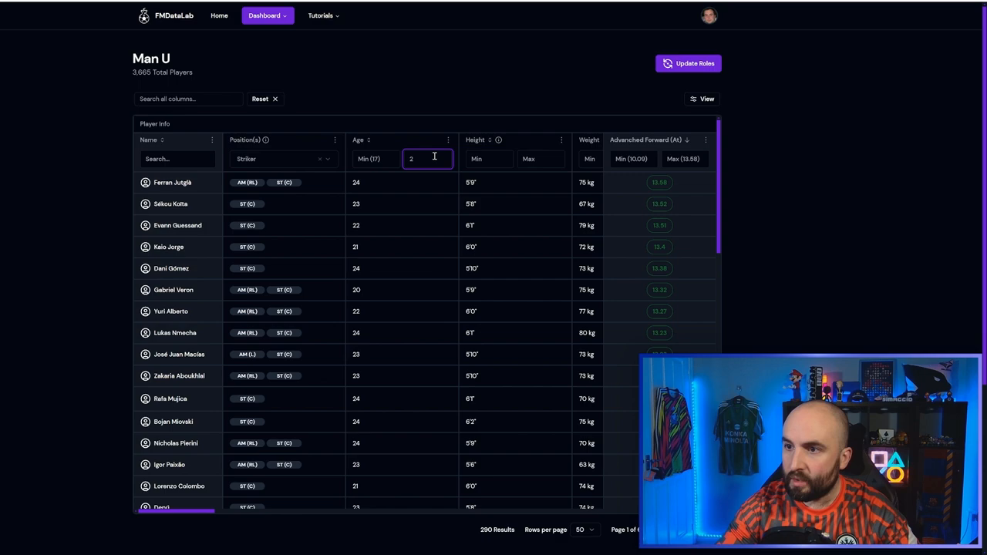
Cap Age Max at 23 and scroll to the Computed Attributes columns.
type("3")
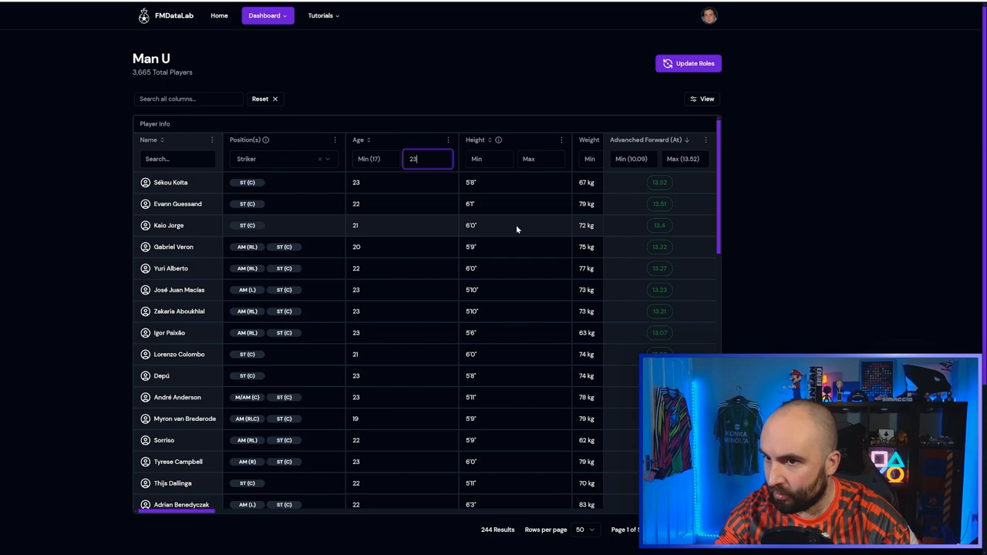
scroll("right", 3)
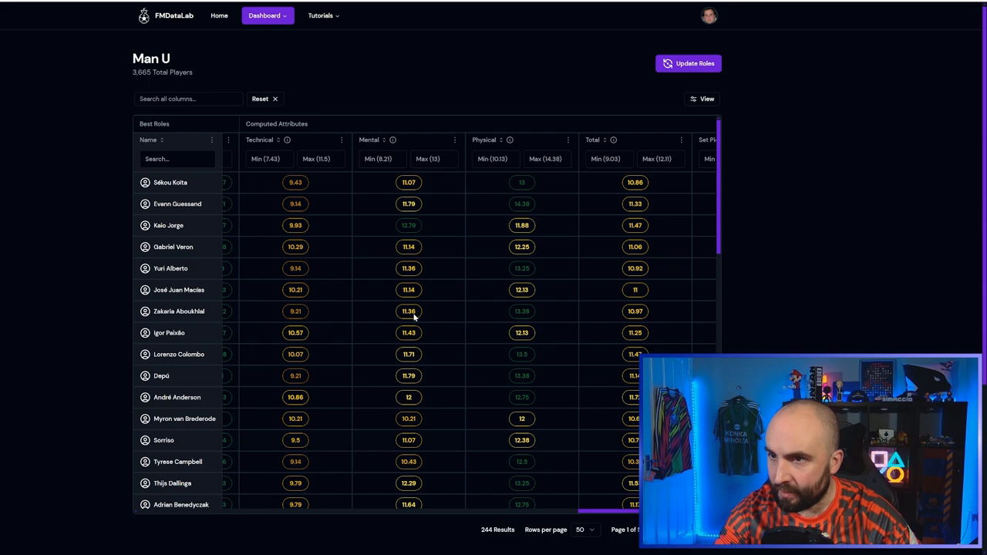
mouse_move(422, 225)
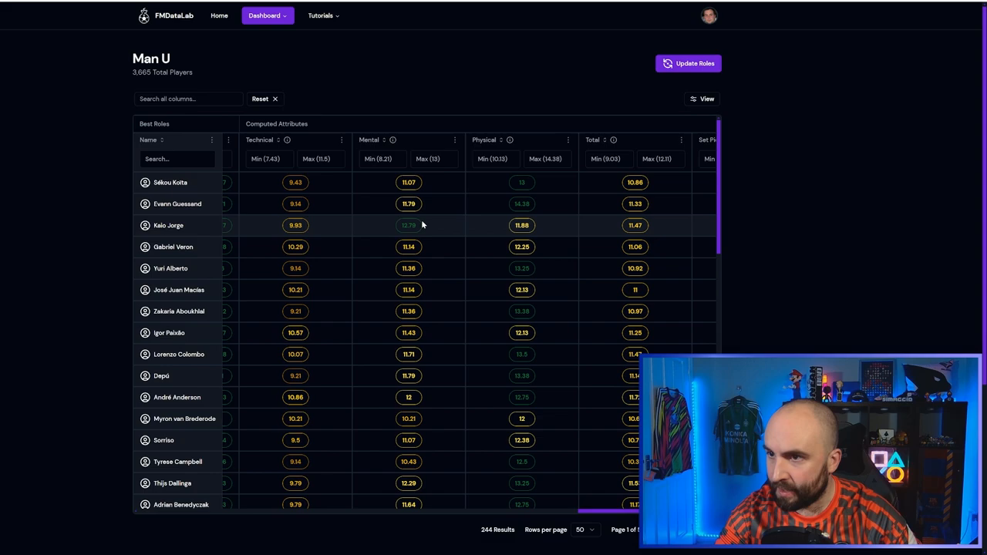
mouse_move(534, 269)
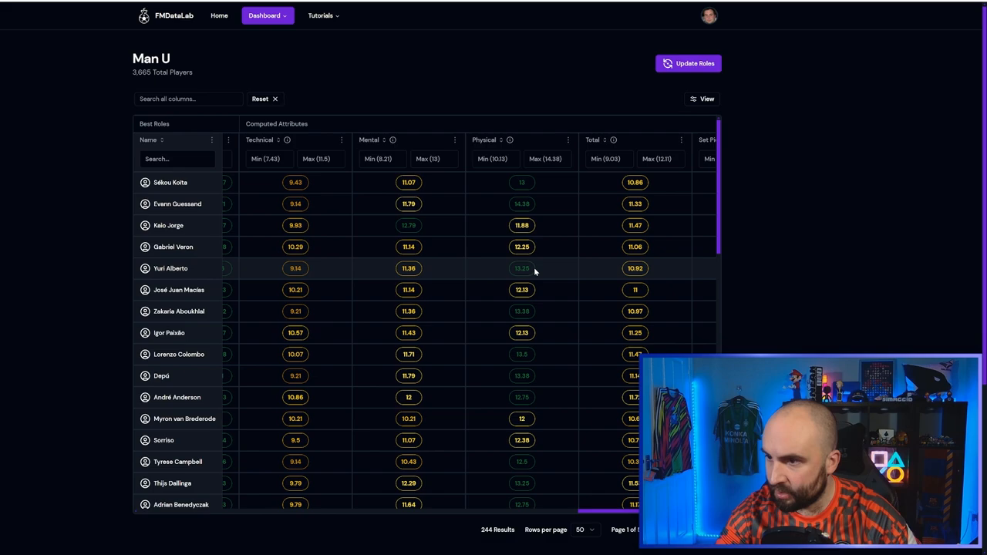
mouse_move(17, 540)
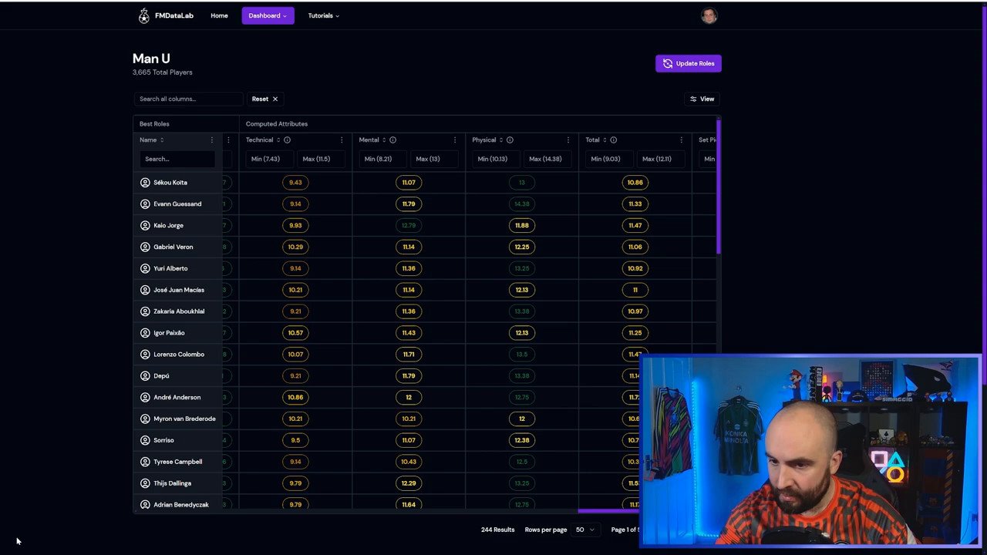
left_click(176, 397)
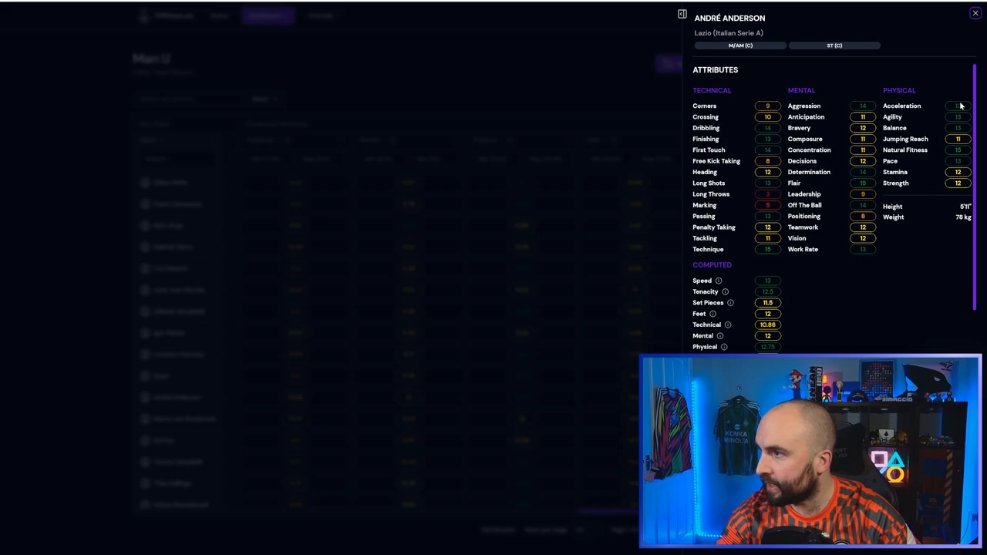
left_click(975, 14)
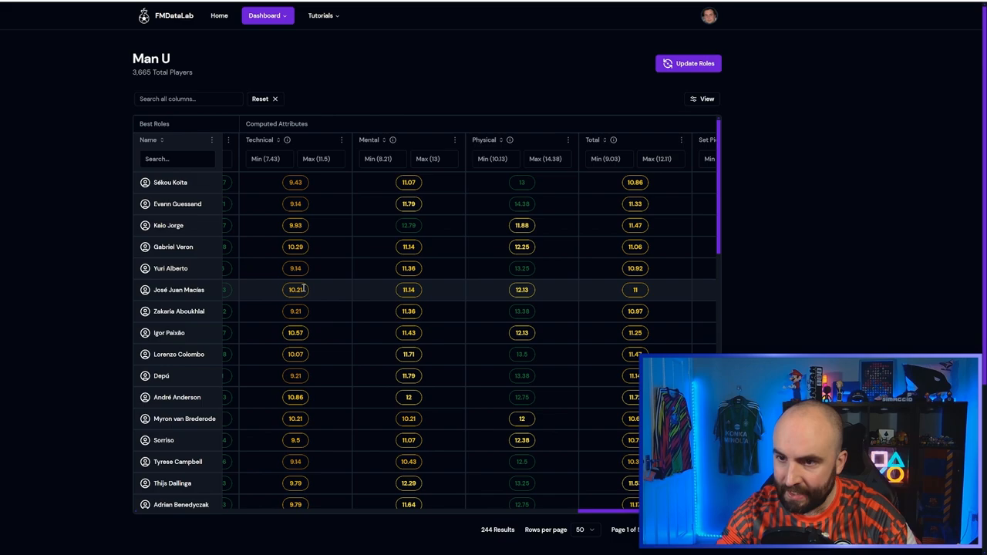
left_click(177, 203)
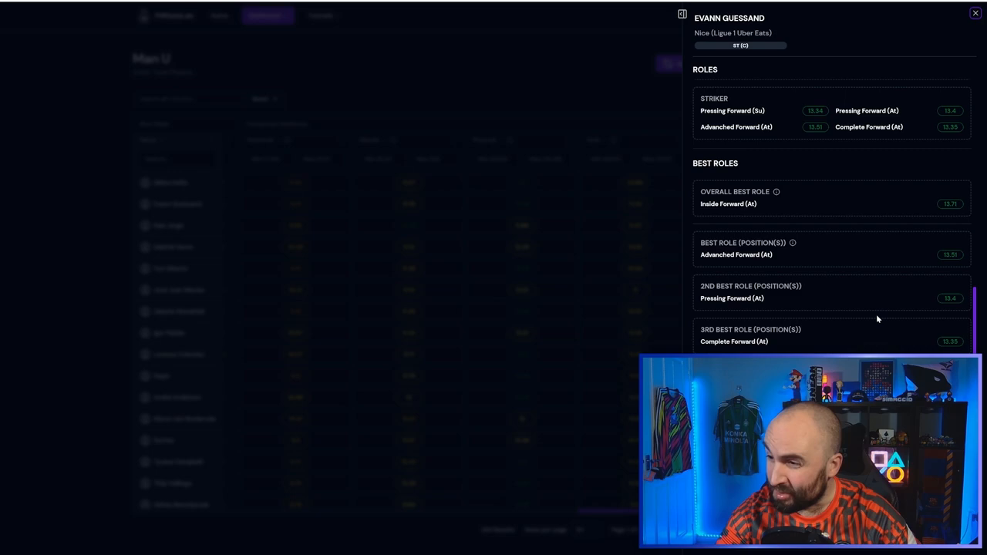
left_click(975, 13)
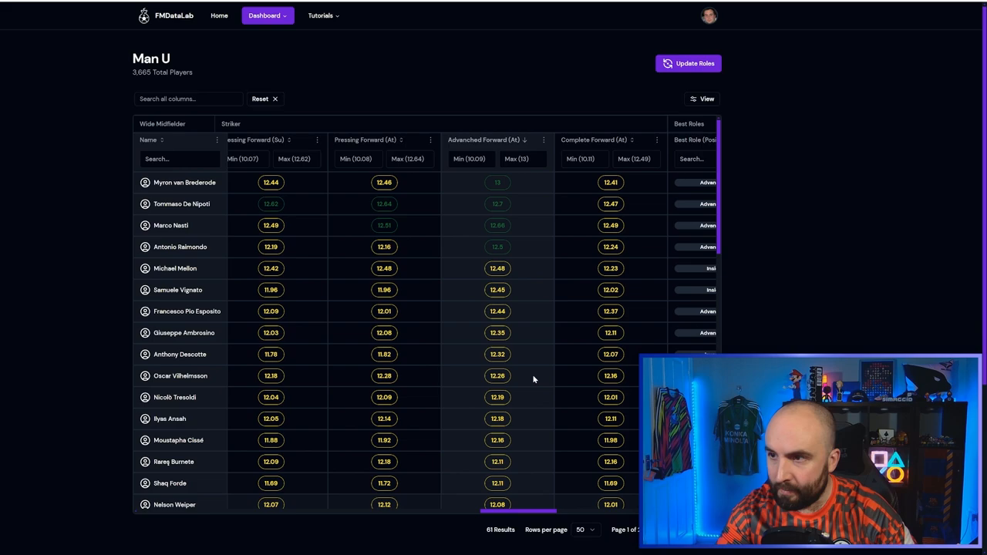
Compare Myron van Brederode's and Tommaso De Nipoti's role ratings panels.
left_click(185, 182)
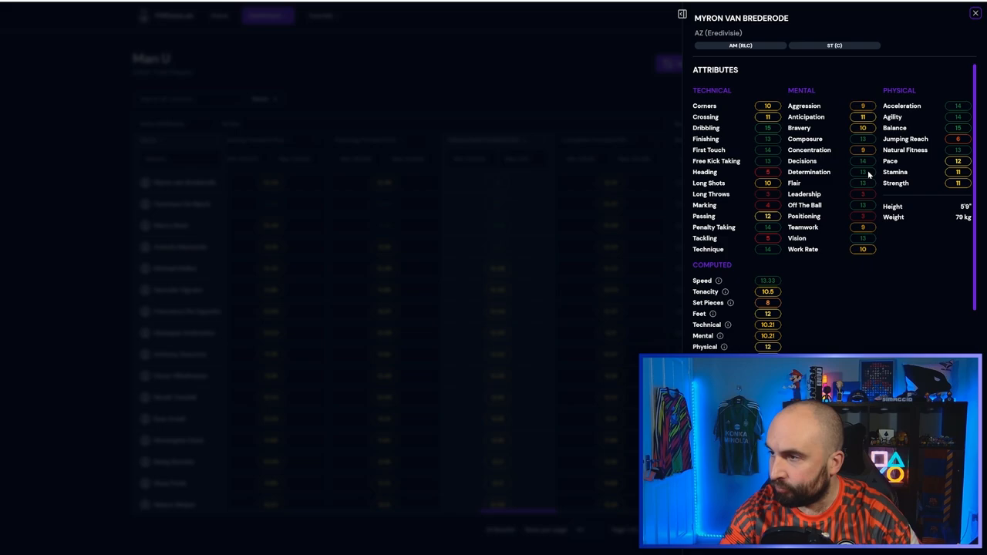
left_click(974, 13)
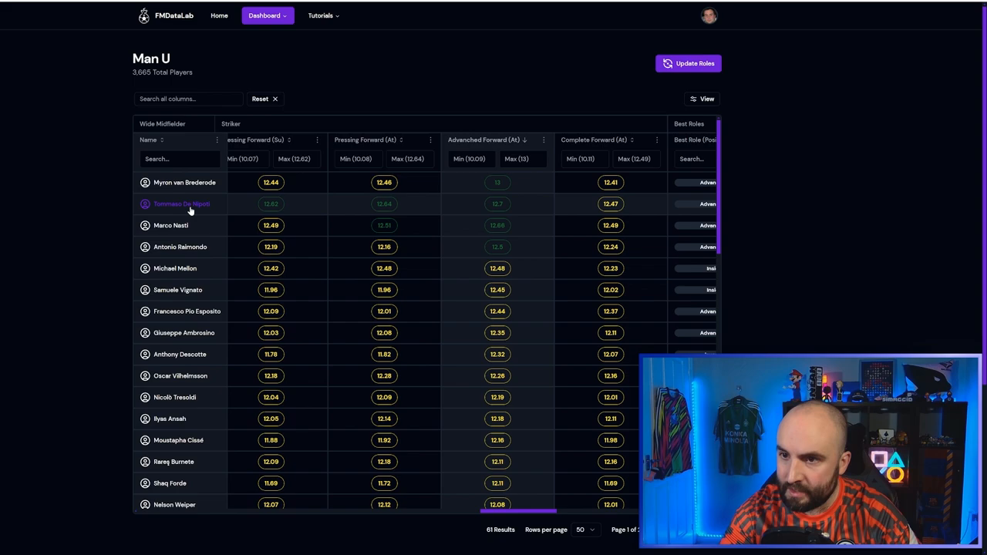
left_click(181, 203)
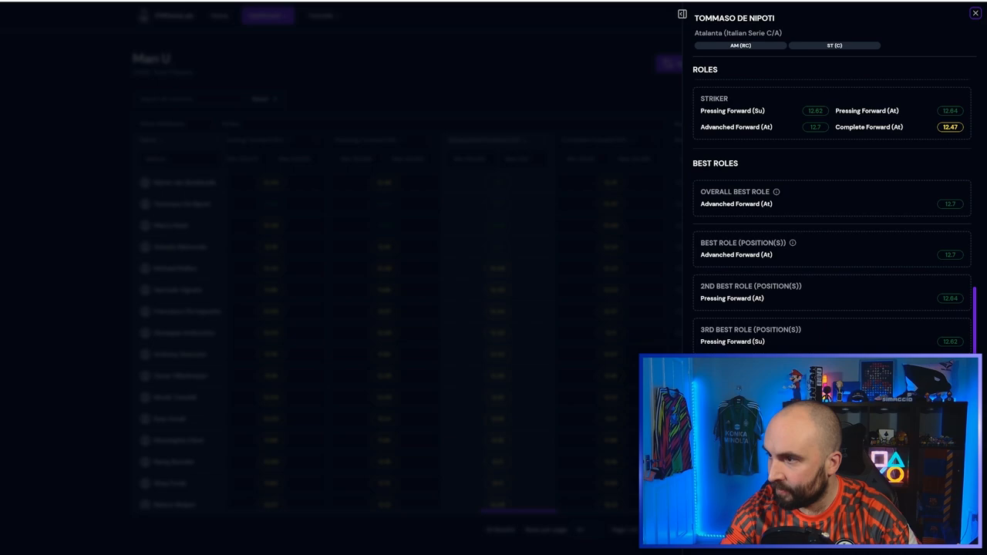
left_click(975, 13)
type("tomaso di n")
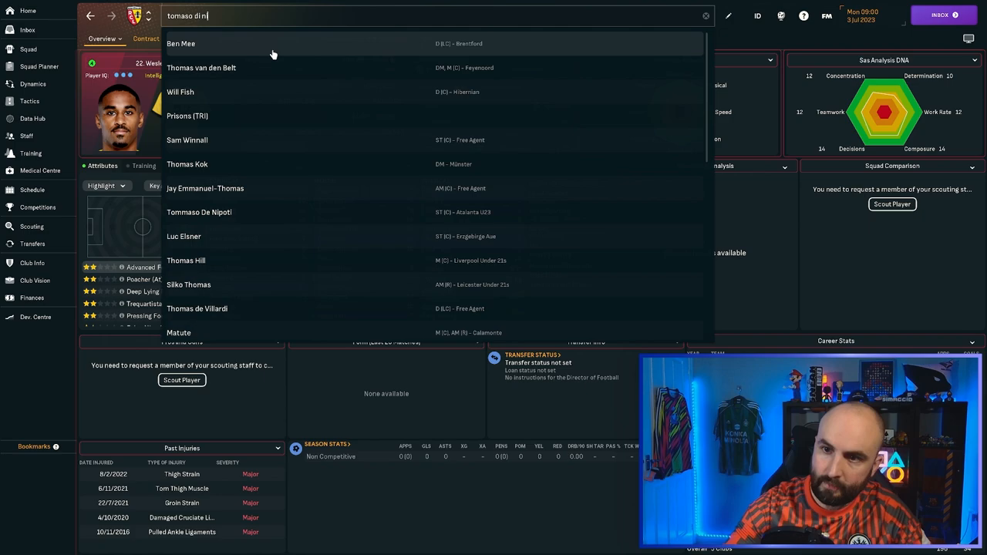
left_click(199, 212)
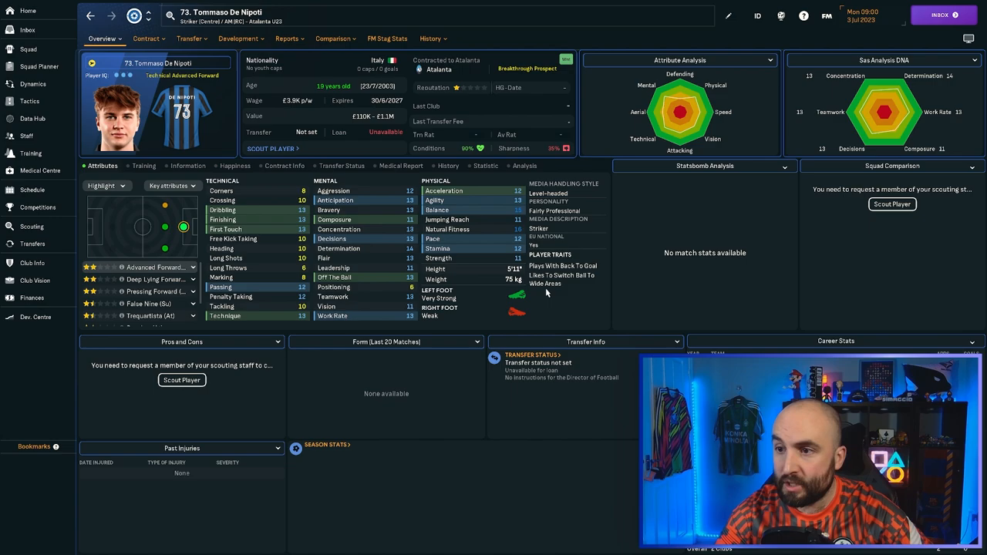
mouse_move(403, 216)
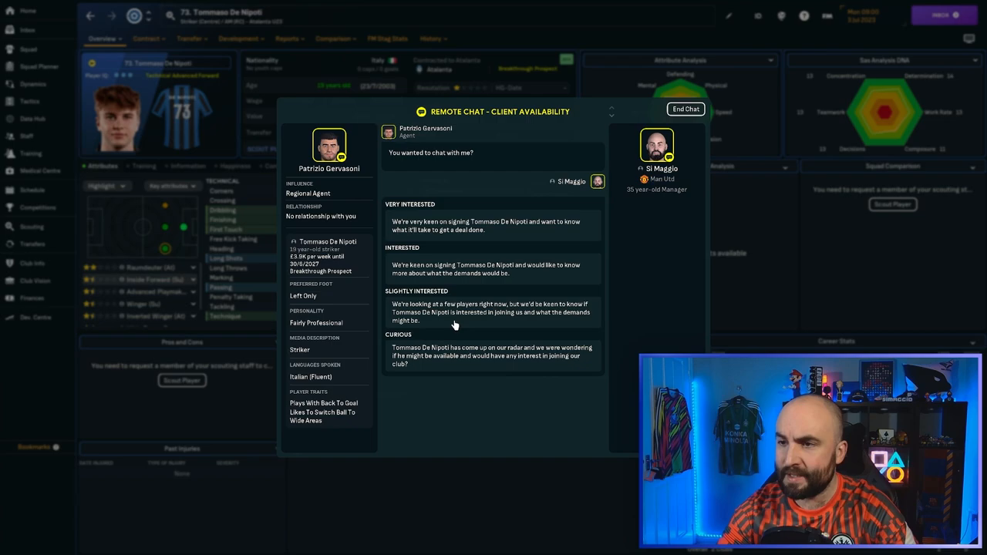
Tell De Nipoti's agent the club's interest level and begin a transfer approach.
left_click(148, 39)
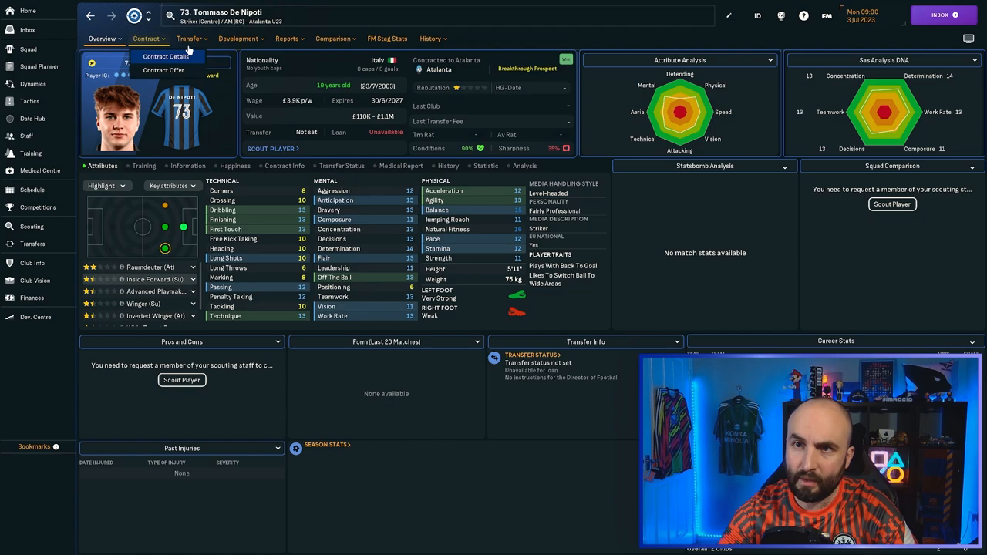
left_click(189, 38)
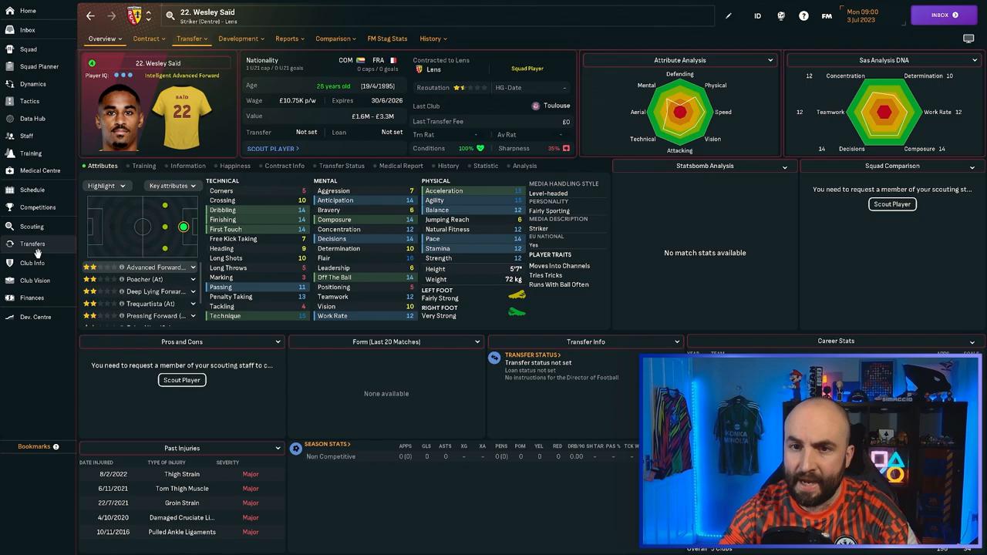
Review Transfer Activity, including the £800K offer for Tommaso De Nipoti and Zeki Çelik's signing.
left_click(33, 243)
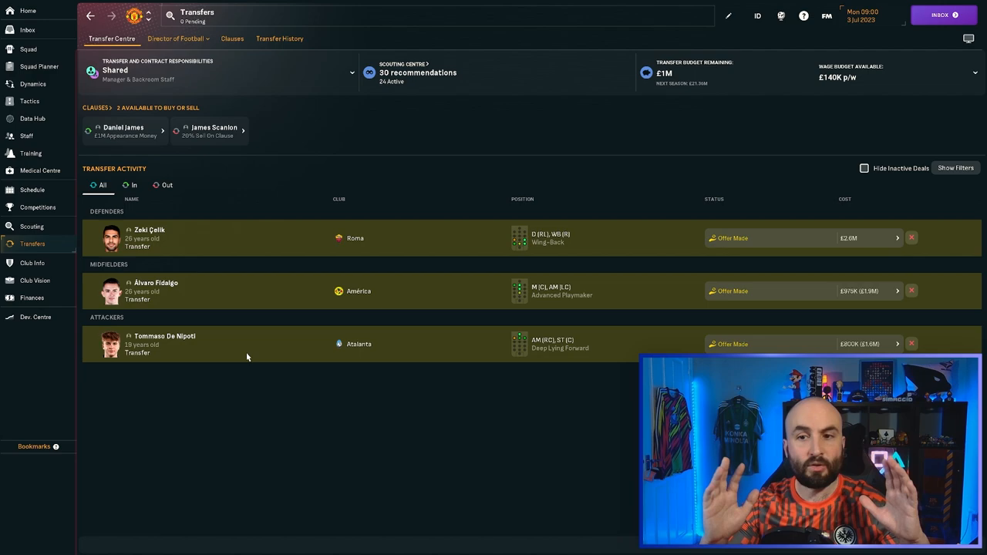
left_click(27, 30)
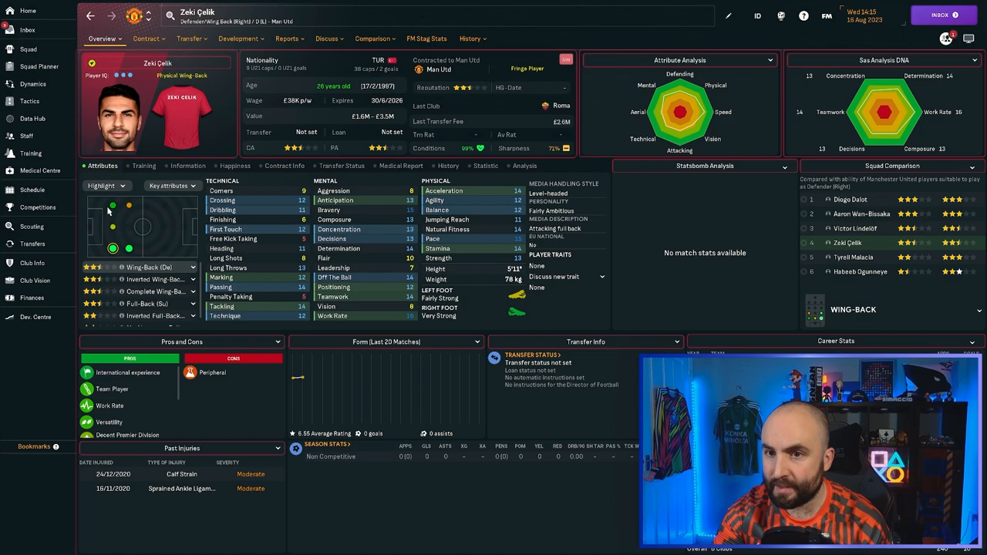
left_click(27, 49)
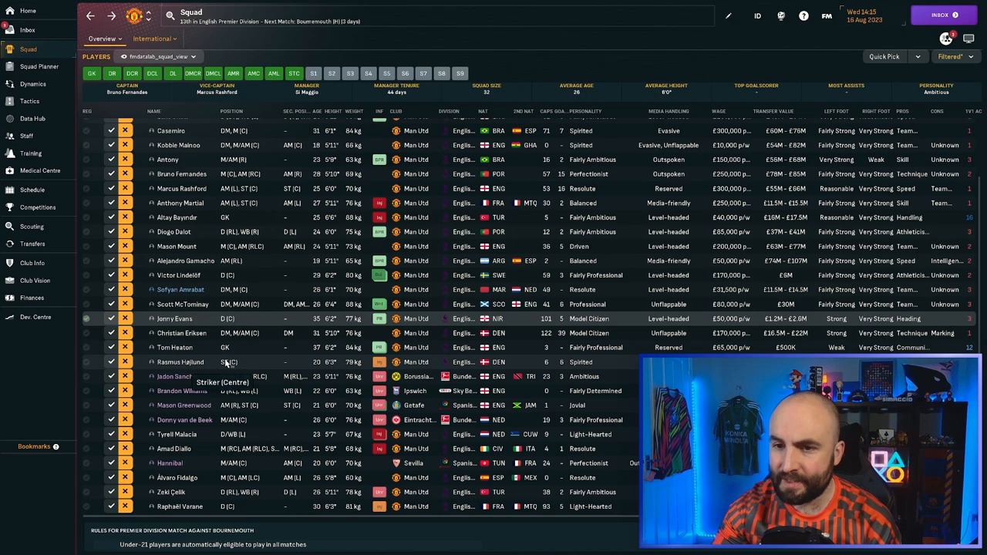
left_click(33, 244)
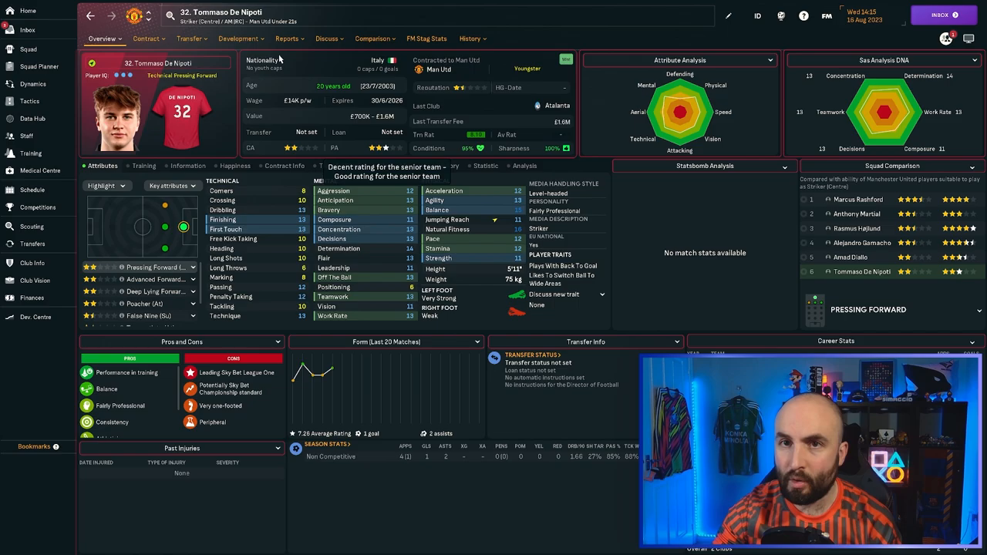
Return from De Nipoti's Overview page to the Man Utd squad list.
left_click(28, 49)
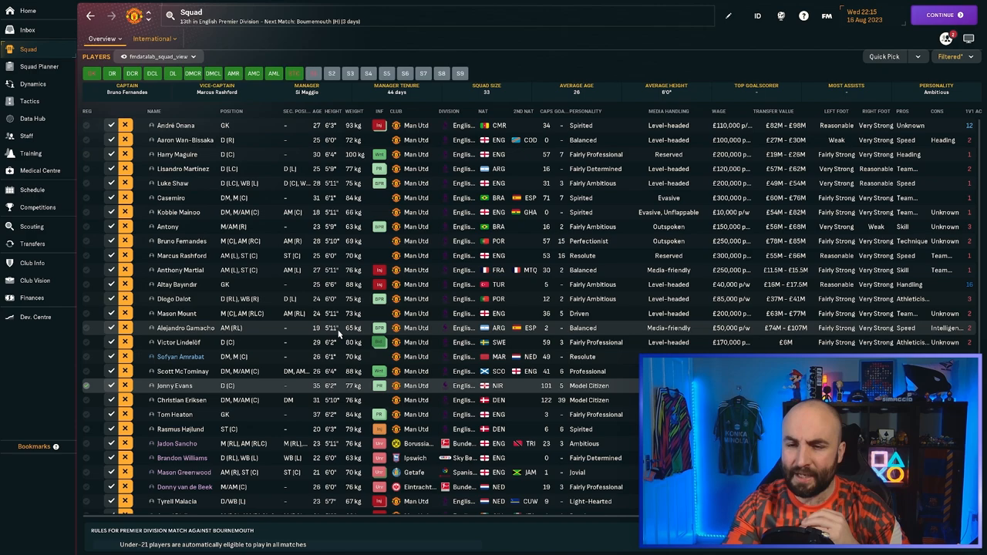
scroll("down", 3)
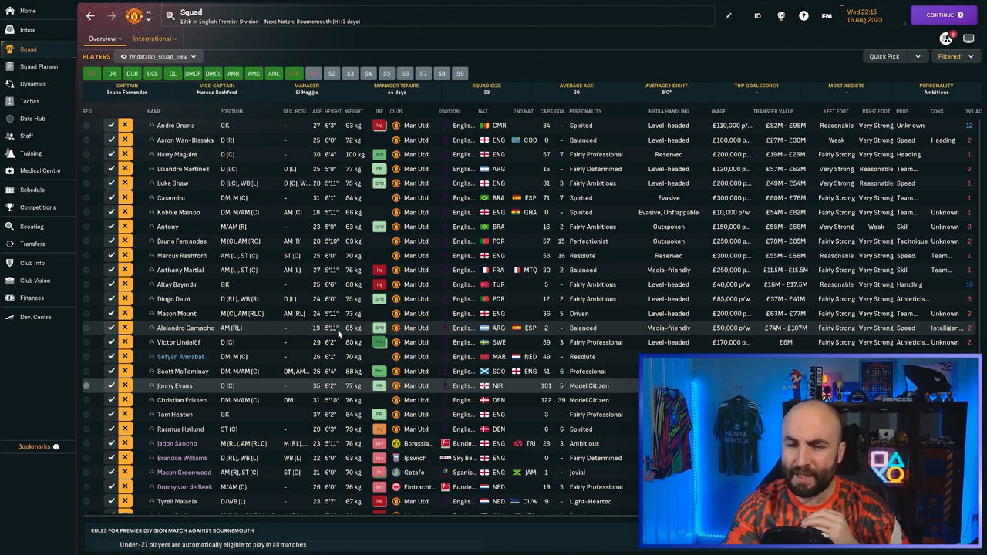